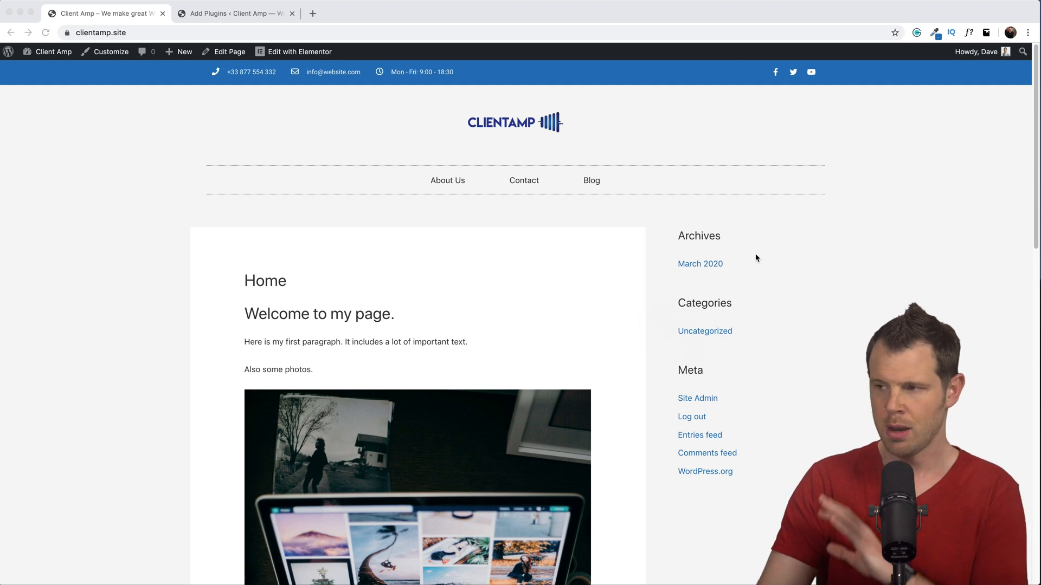
Open the Home page in the editor and view its Astra Settings sidebar options.
scroll("down", 3)
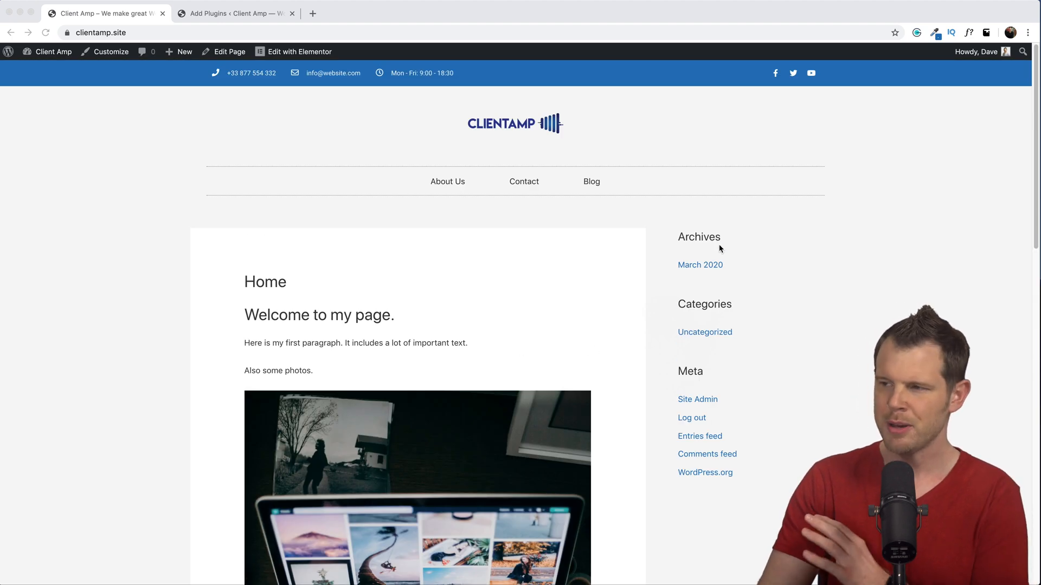
mouse_move(695, 251)
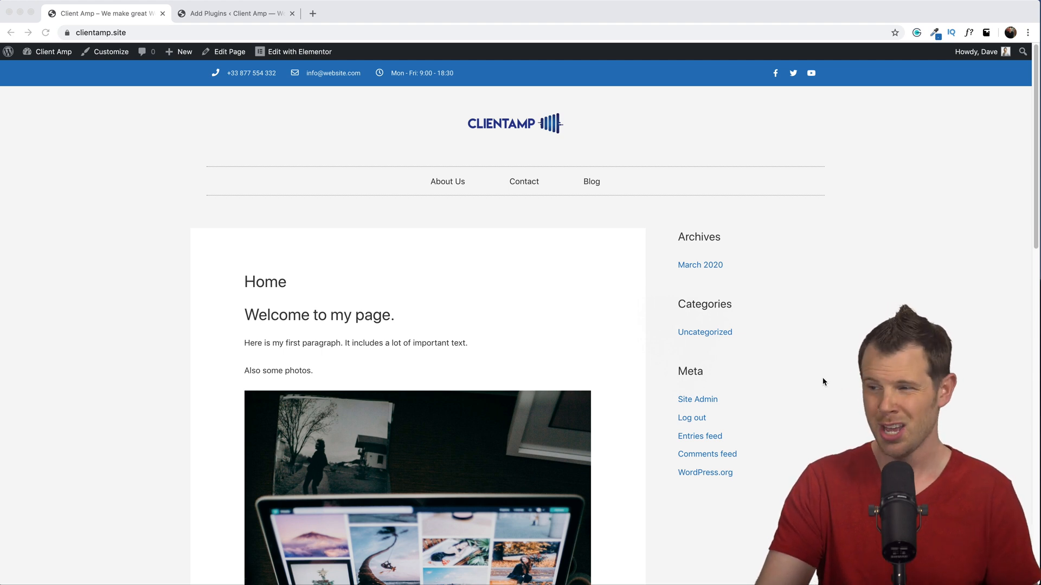
mouse_move(823, 374)
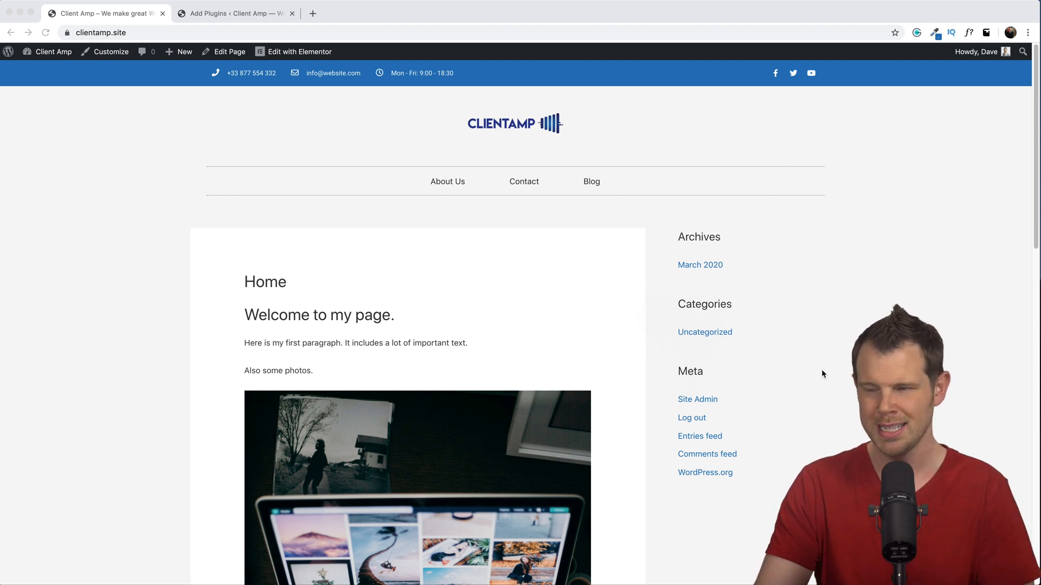
mouse_move(839, 385)
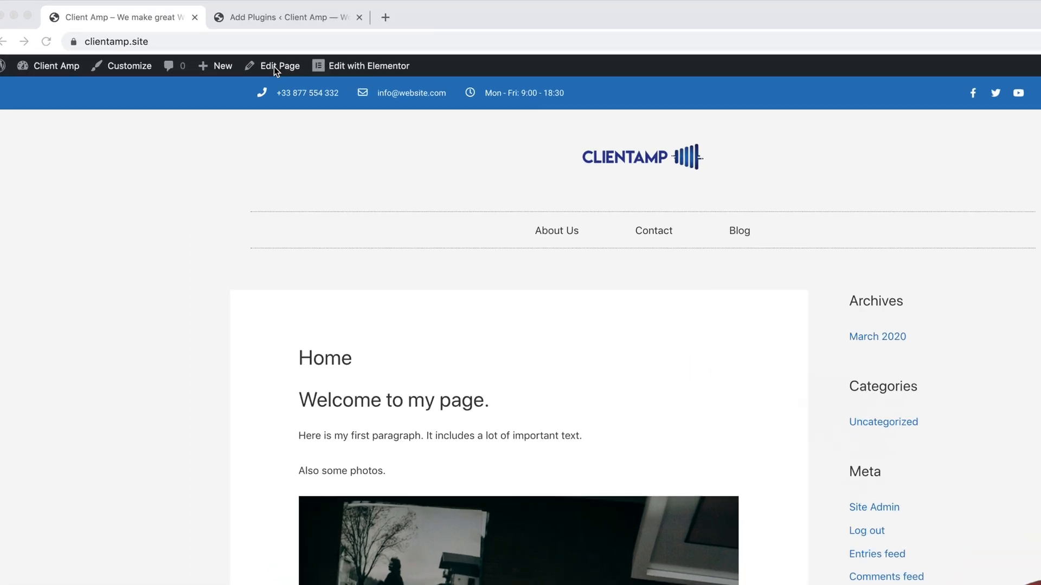
left_click(280, 66)
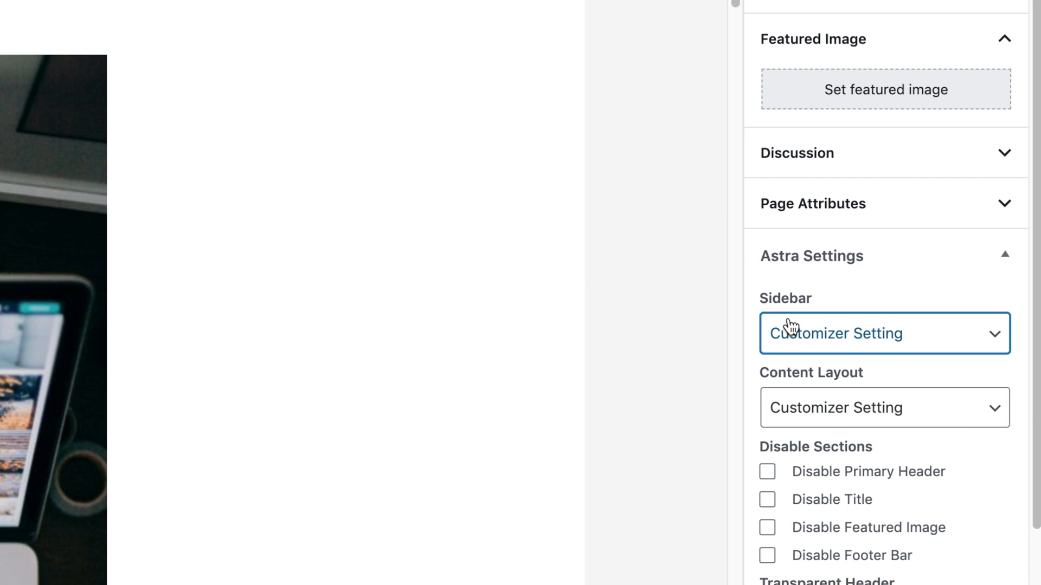
left_click(883, 333)
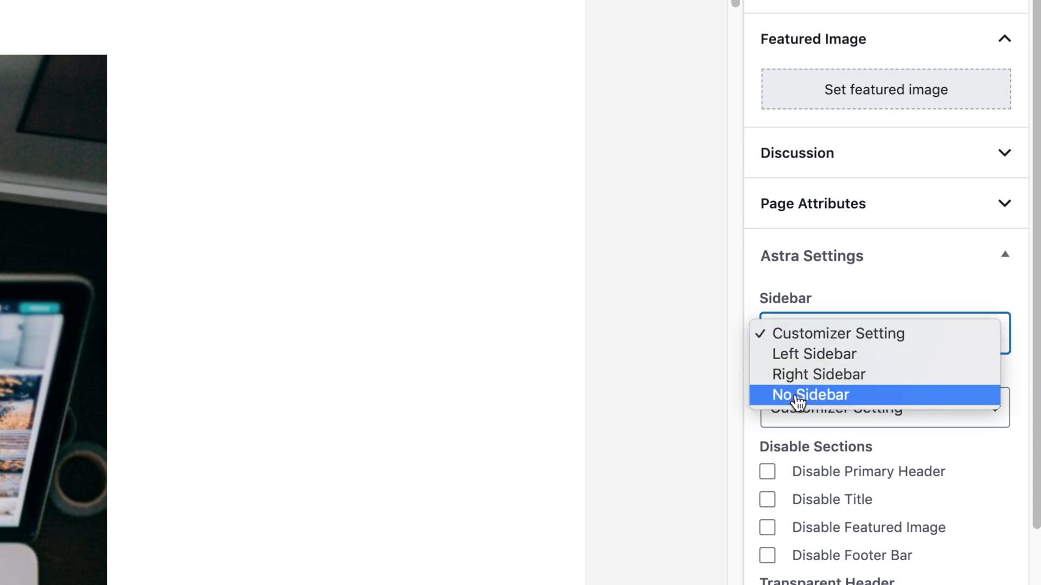
mouse_move(803, 399)
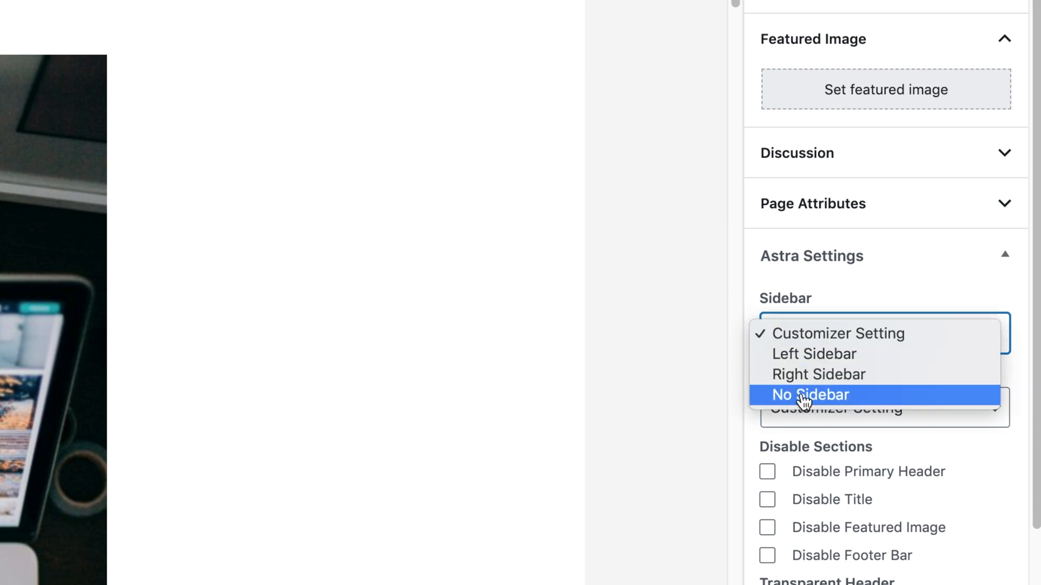
mouse_move(801, 378)
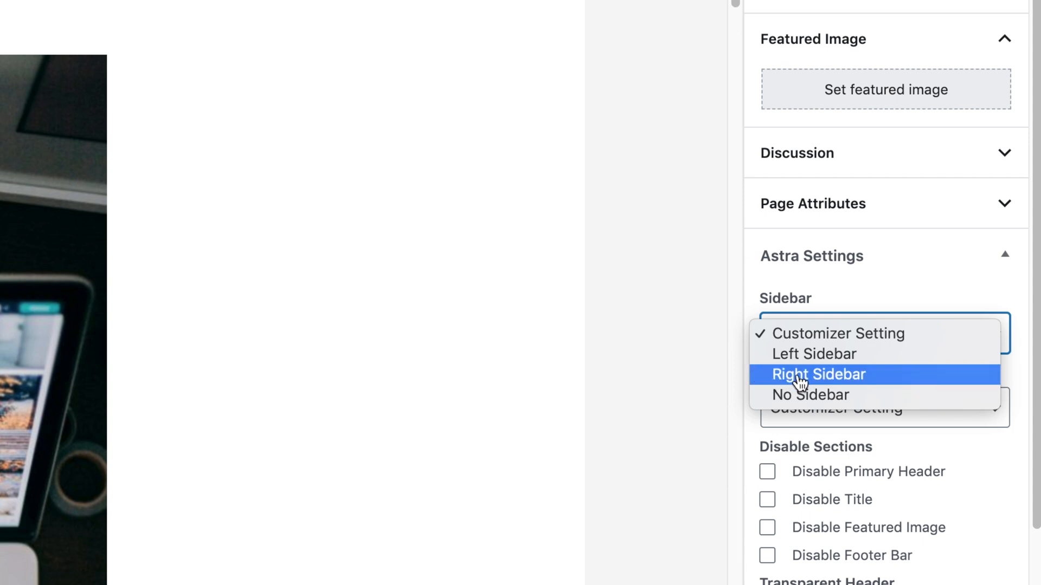
mouse_move(814, 346)
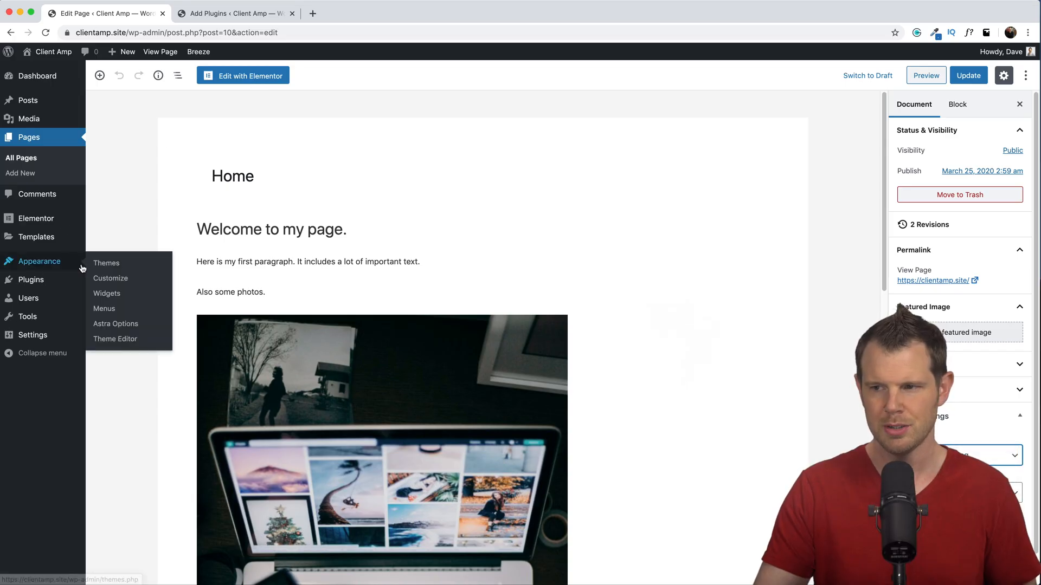
Open Appearance > Customize and review the Sidebar section's default layout, No Sidebar.
left_click(110, 278)
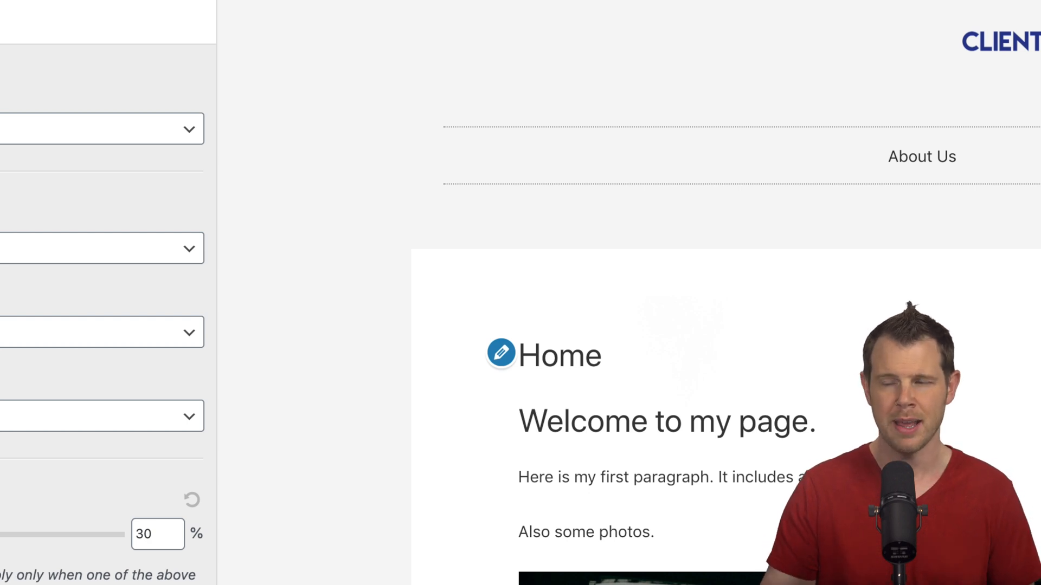
left_click(100, 128)
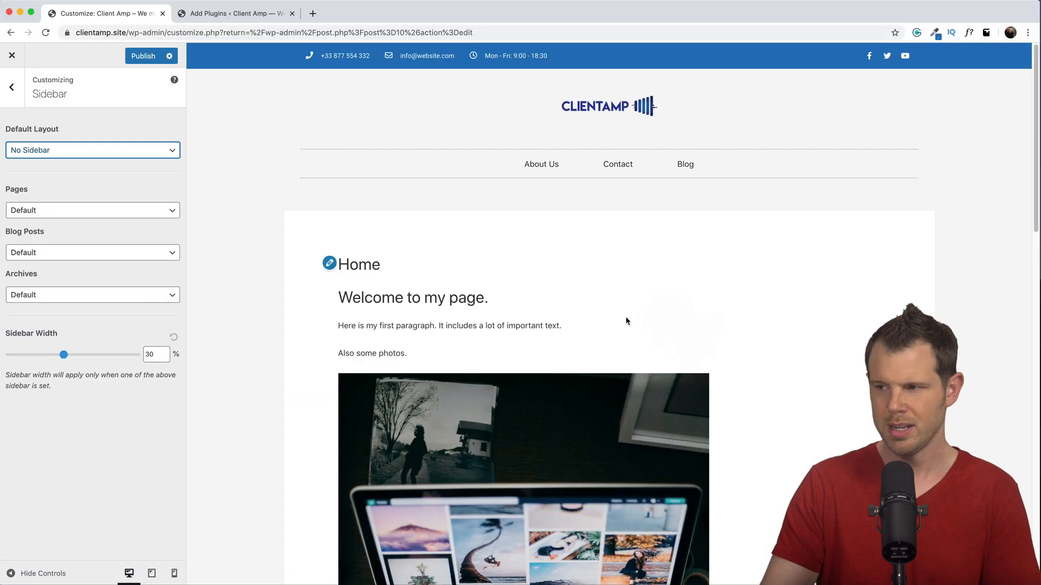
mouse_move(854, 267)
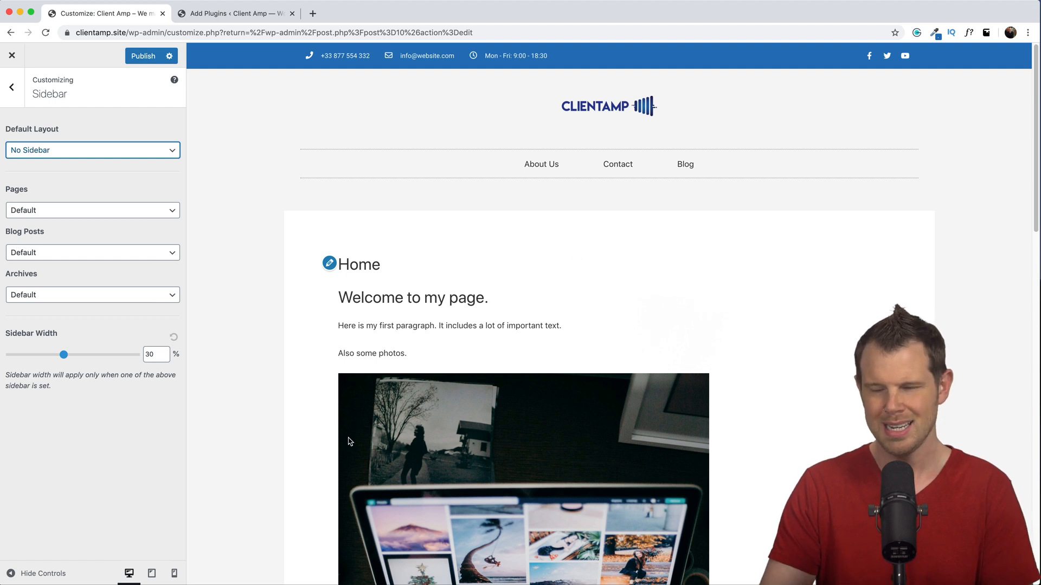
mouse_move(545, 373)
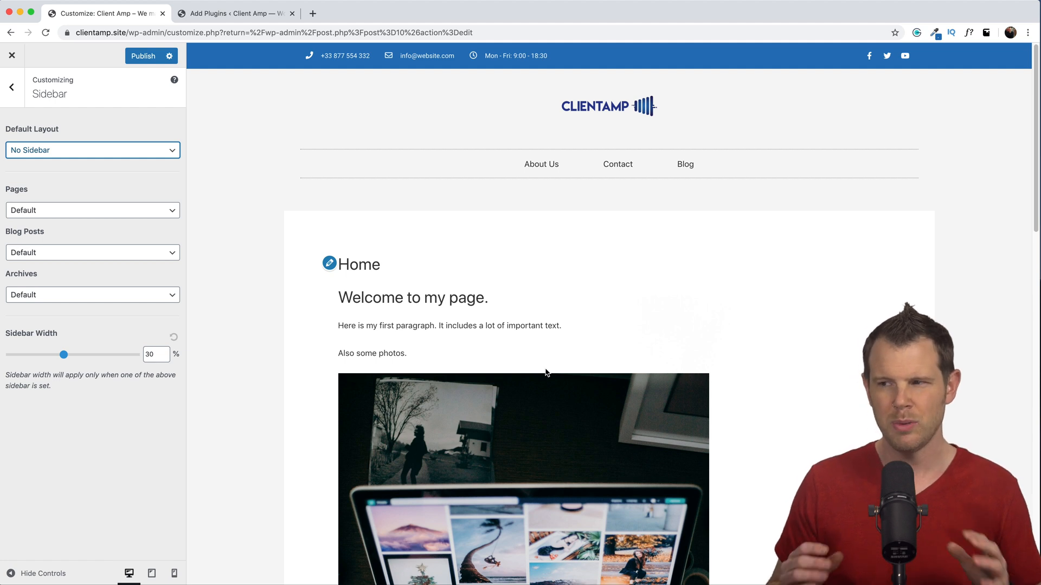
mouse_move(518, 306)
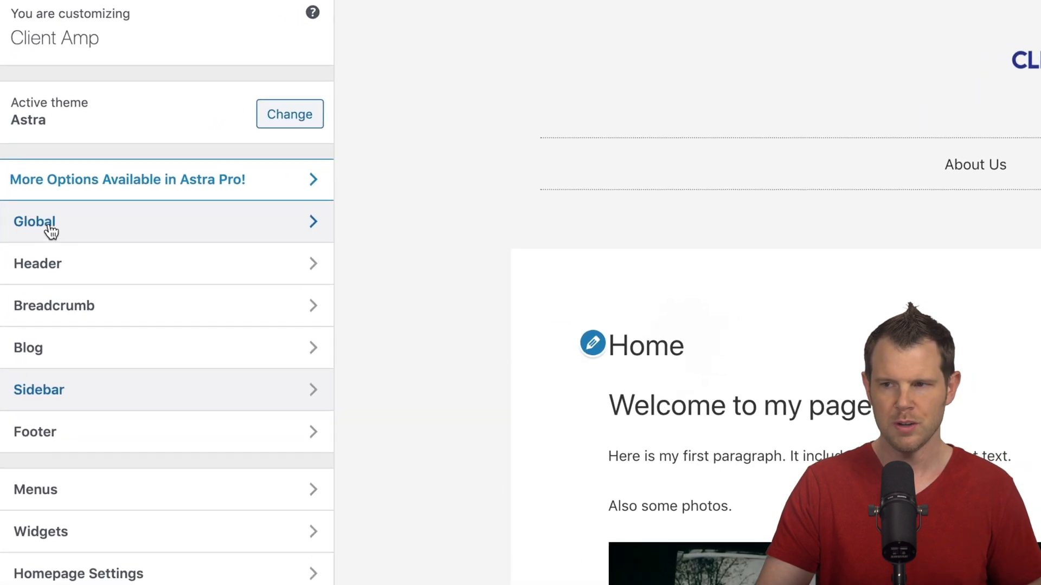
In Global container settings, try the Full Width / Contained site layout.
left_click(35, 221)
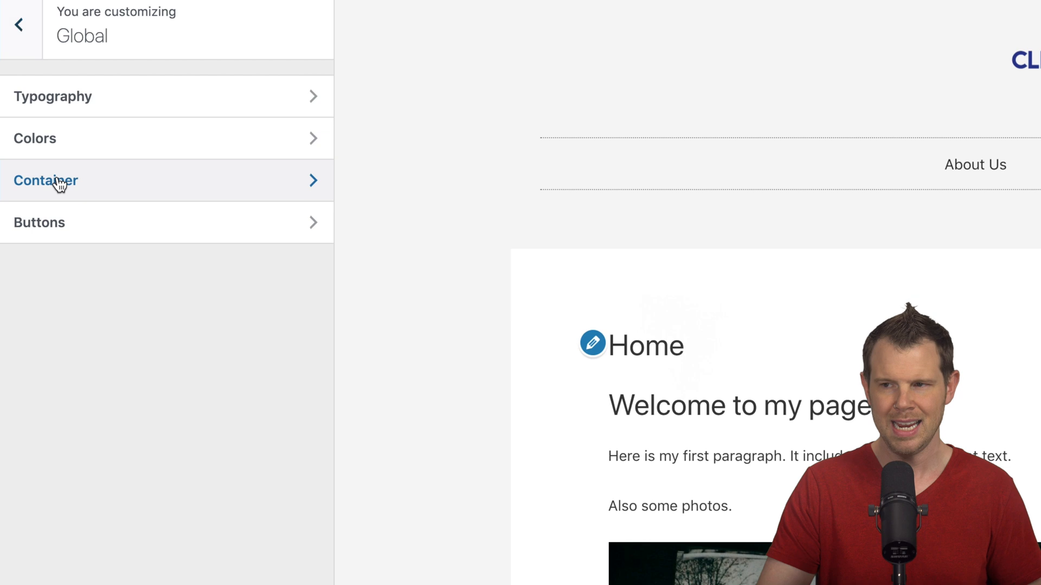
left_click(46, 180)
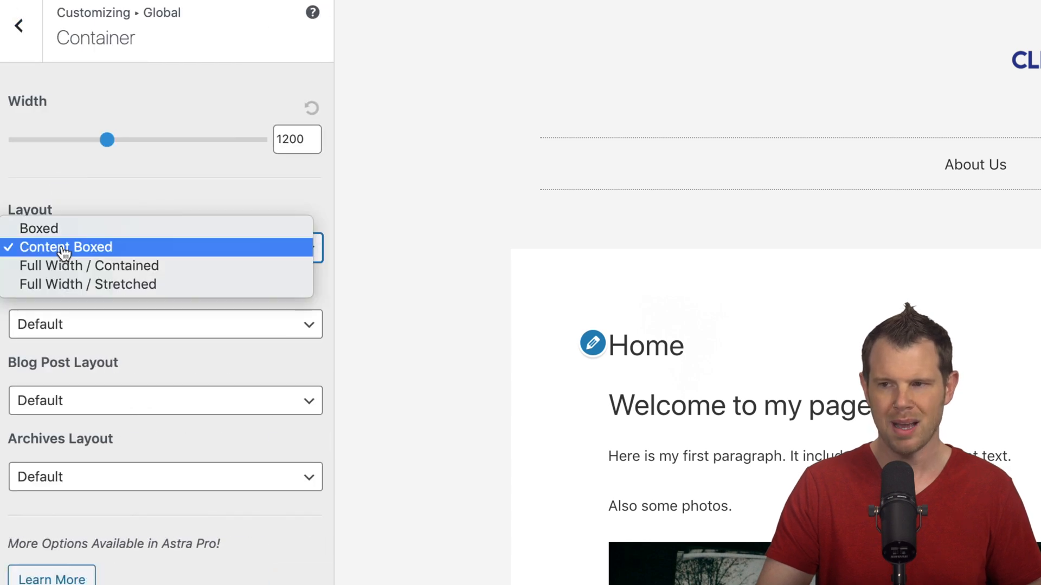
mouse_move(143, 274)
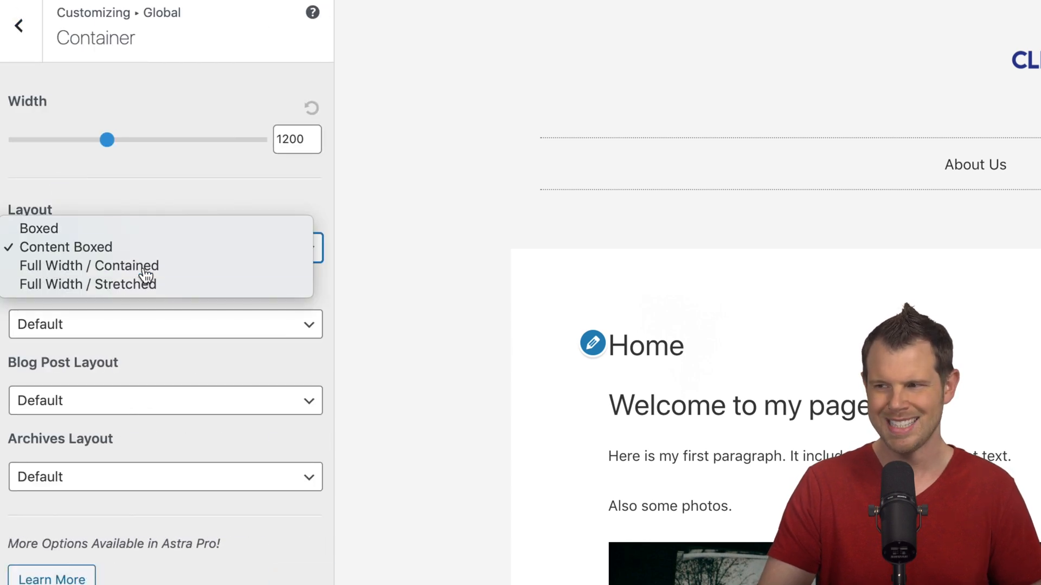
left_click(89, 266)
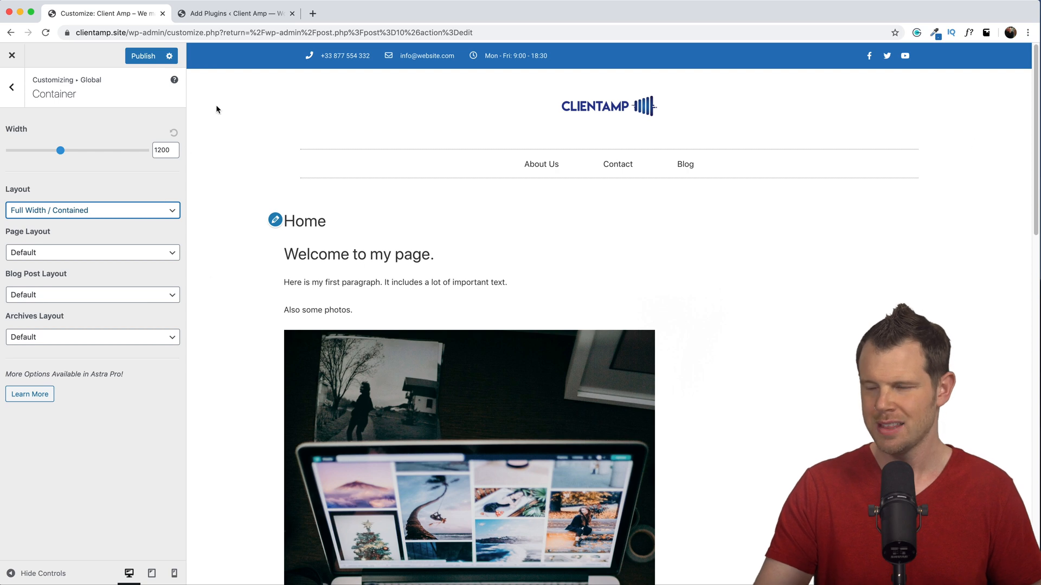
scroll("down", 3)
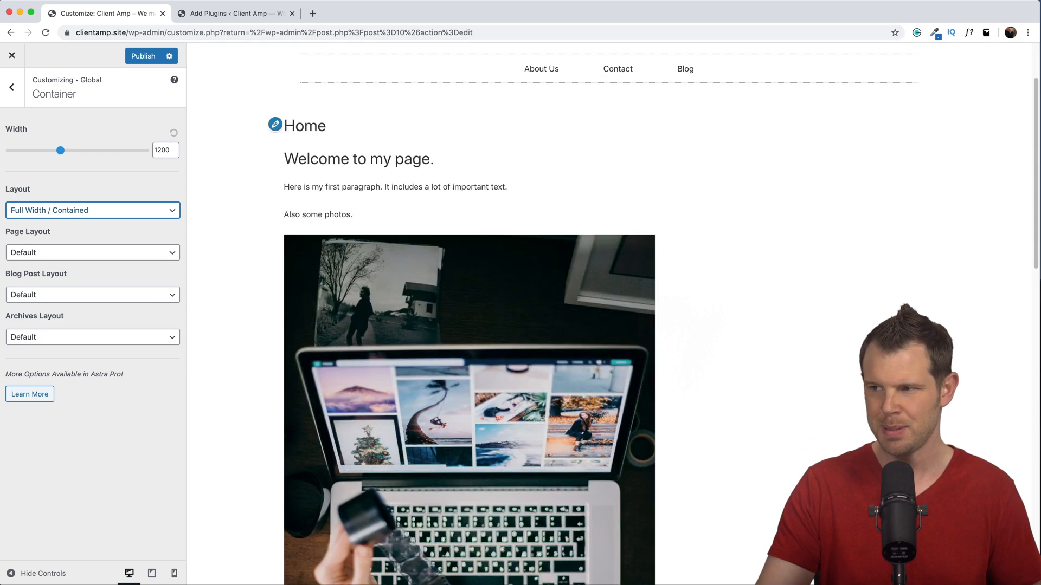
scroll("down", 3)
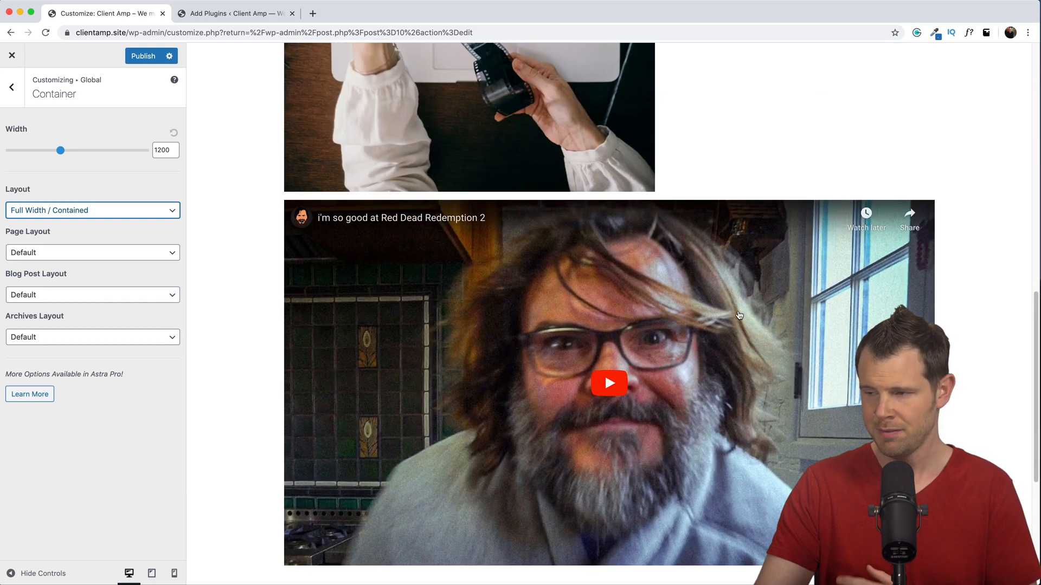
scroll("down", 3)
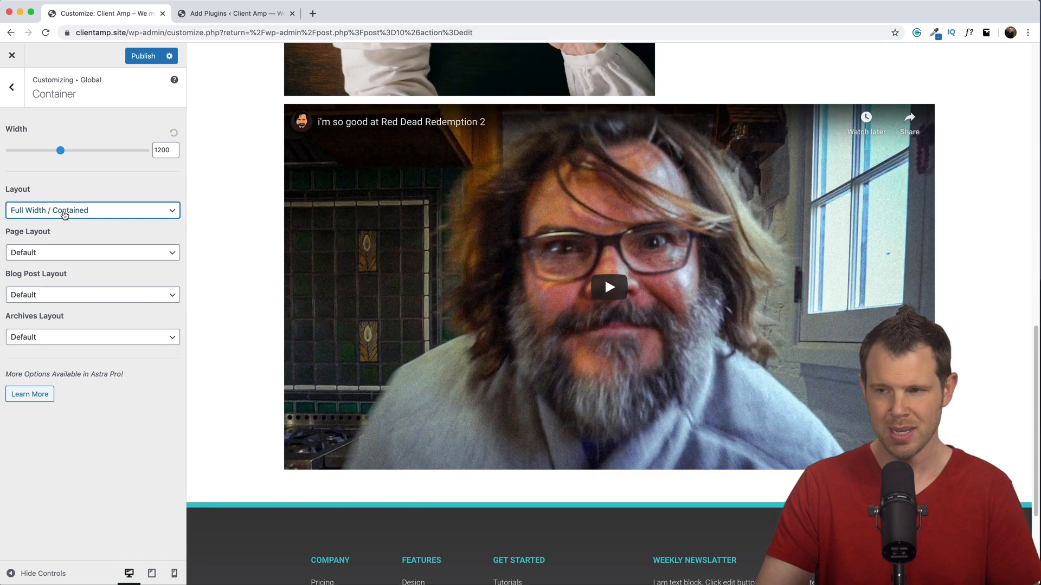
Switch the site layout back to Content Boxed and make Right Sidebar the default.
left_click(92, 210)
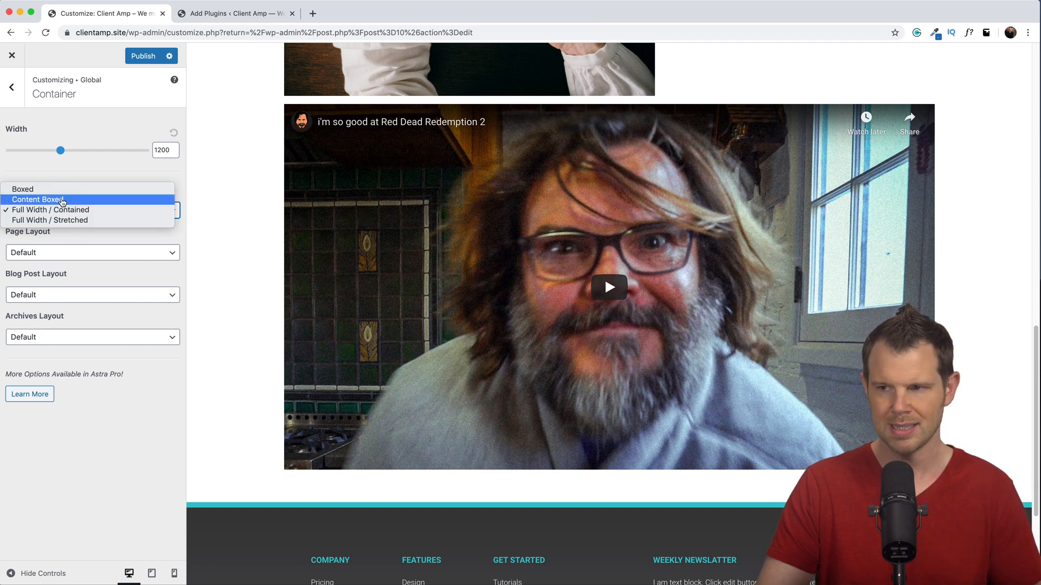
left_click(38, 199)
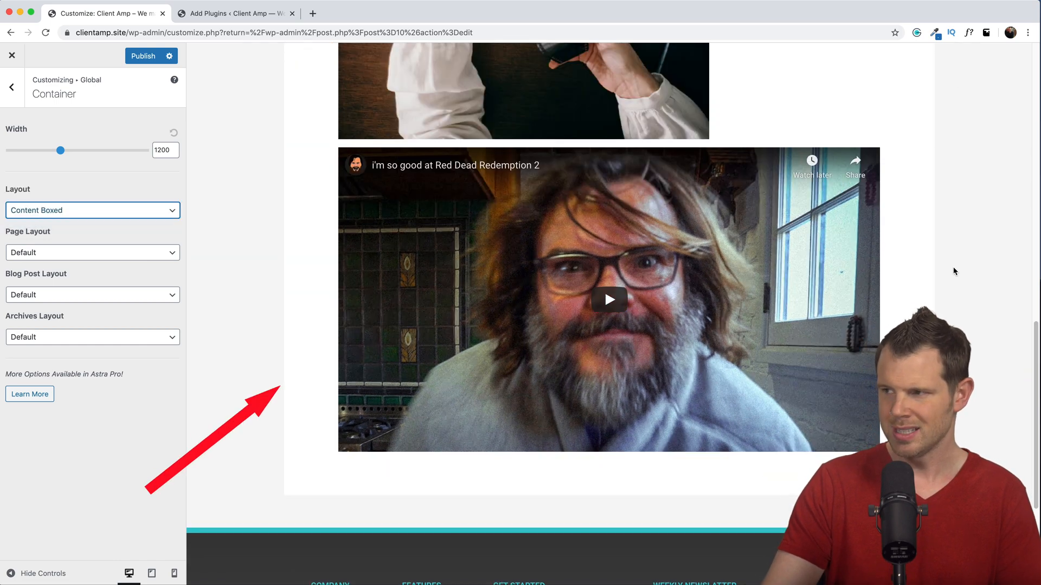
mouse_move(299, 243)
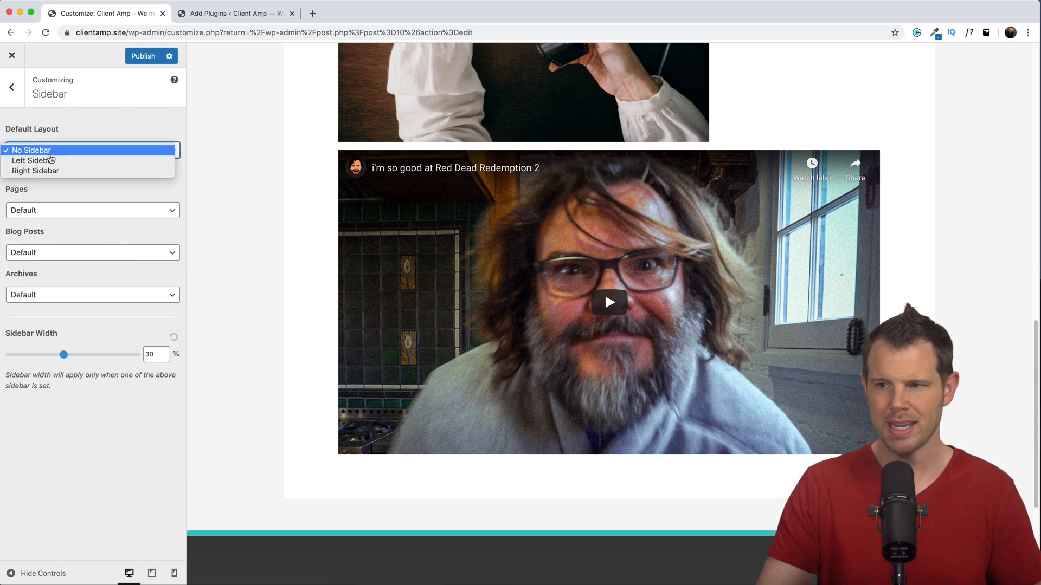
left_click(35, 171)
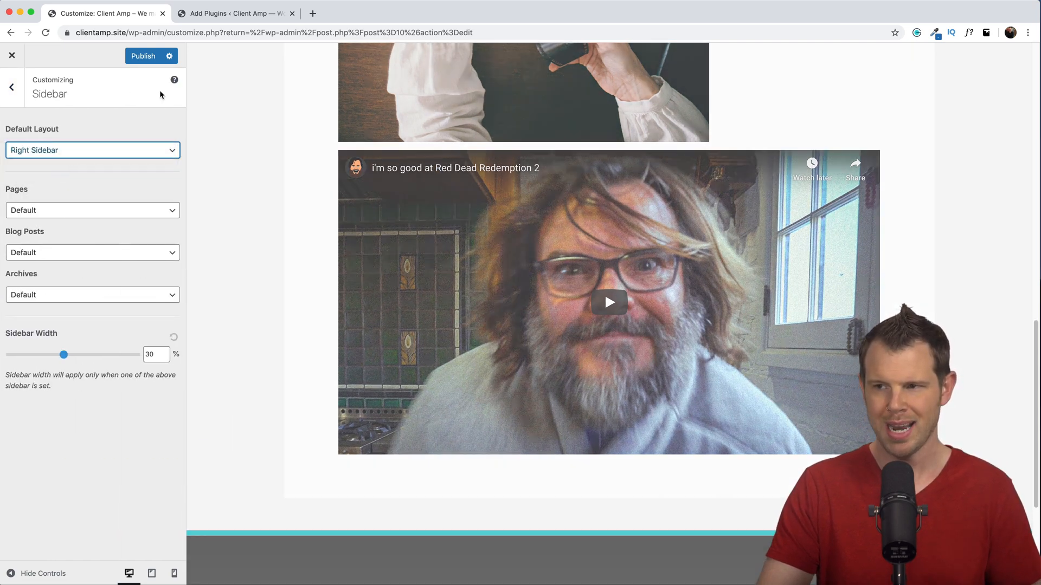
scroll("down", 3)
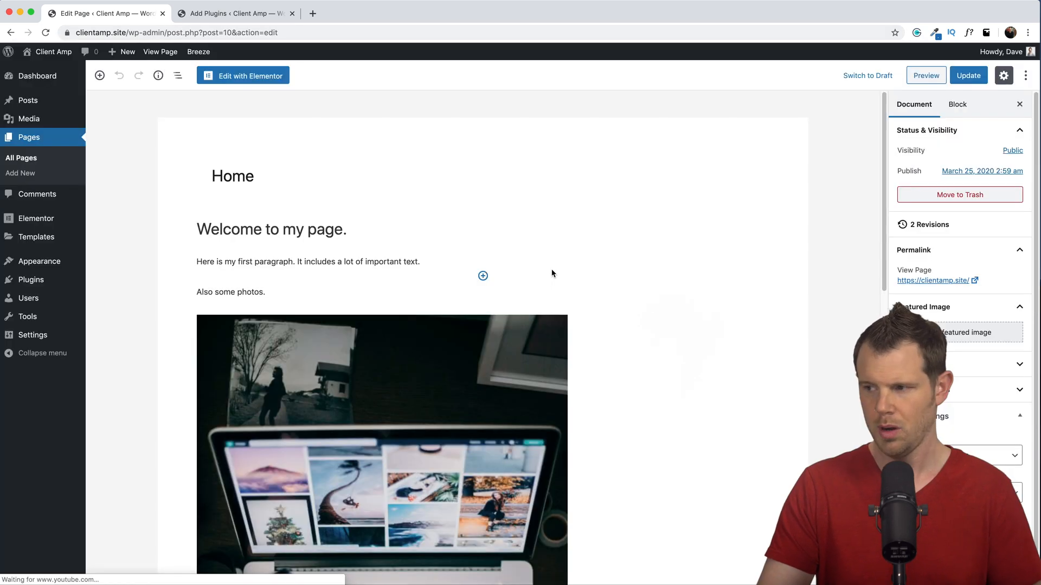
Review the Home page's Astra content layout options, update the page, and preview it.
scroll("down", 3)
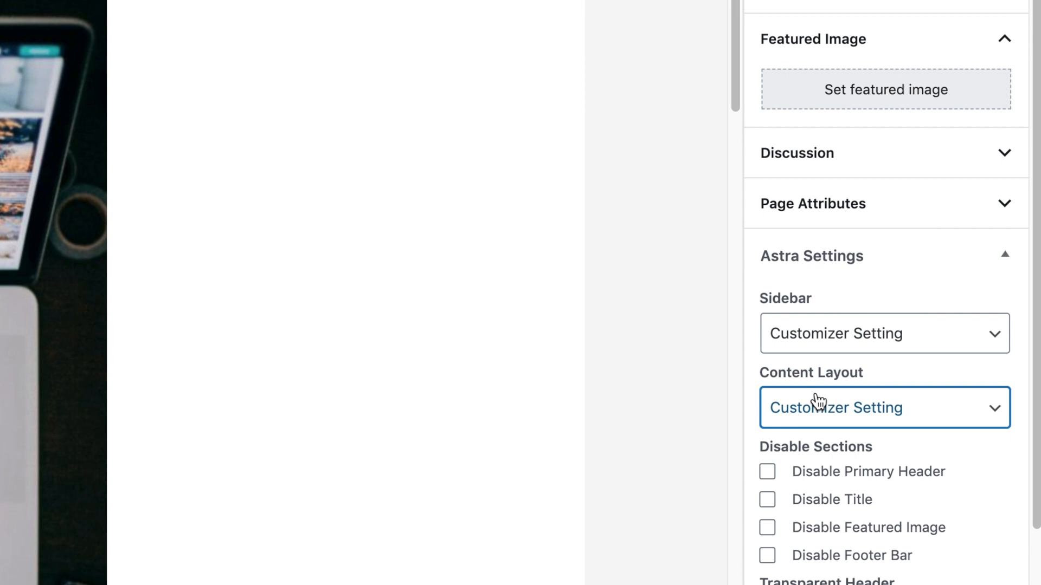
left_click(883, 407)
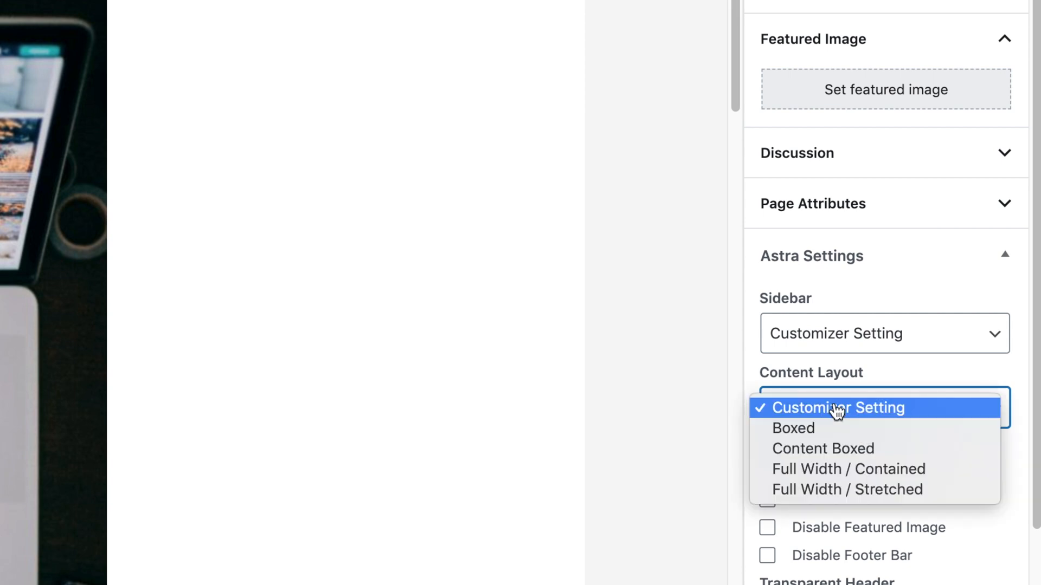
mouse_move(847, 468)
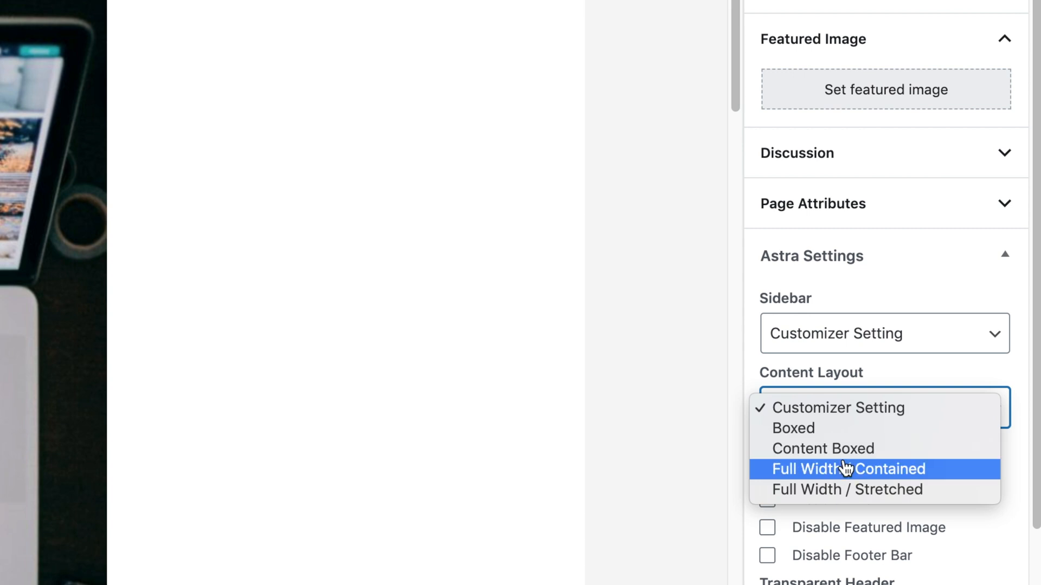
mouse_move(842, 469)
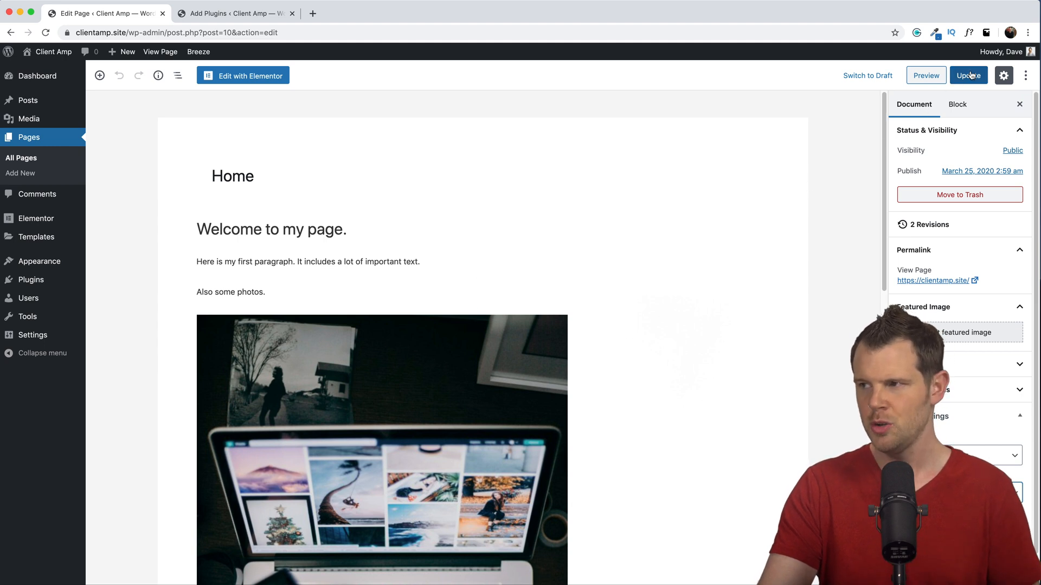
left_click(967, 75)
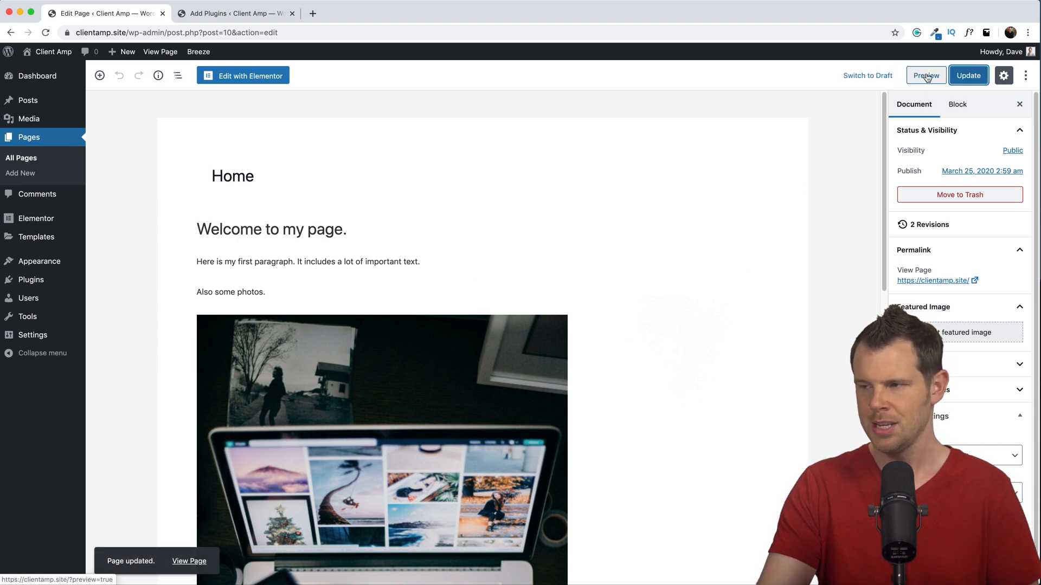
left_click(926, 75)
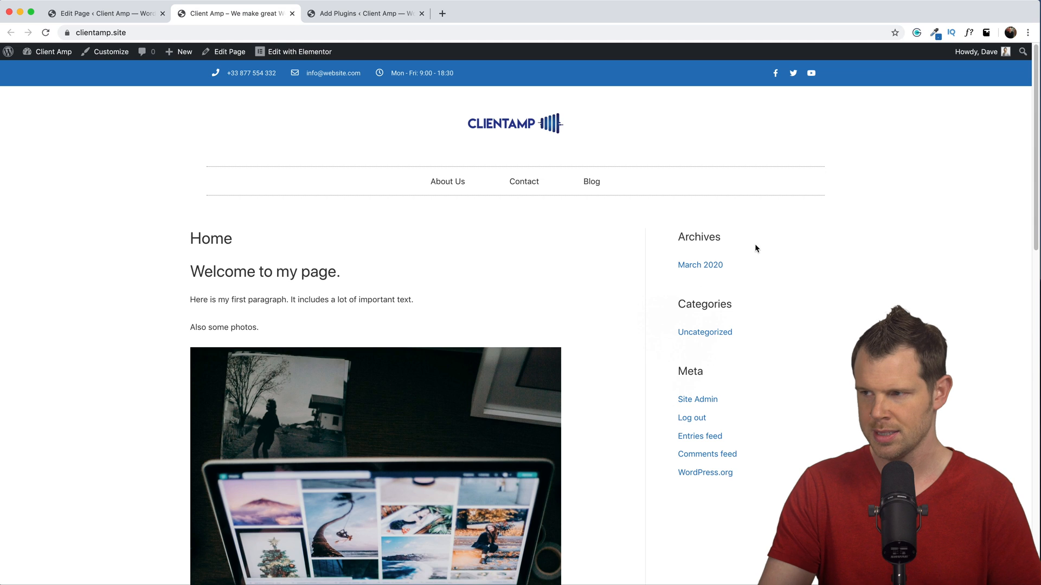
mouse_move(739, 294)
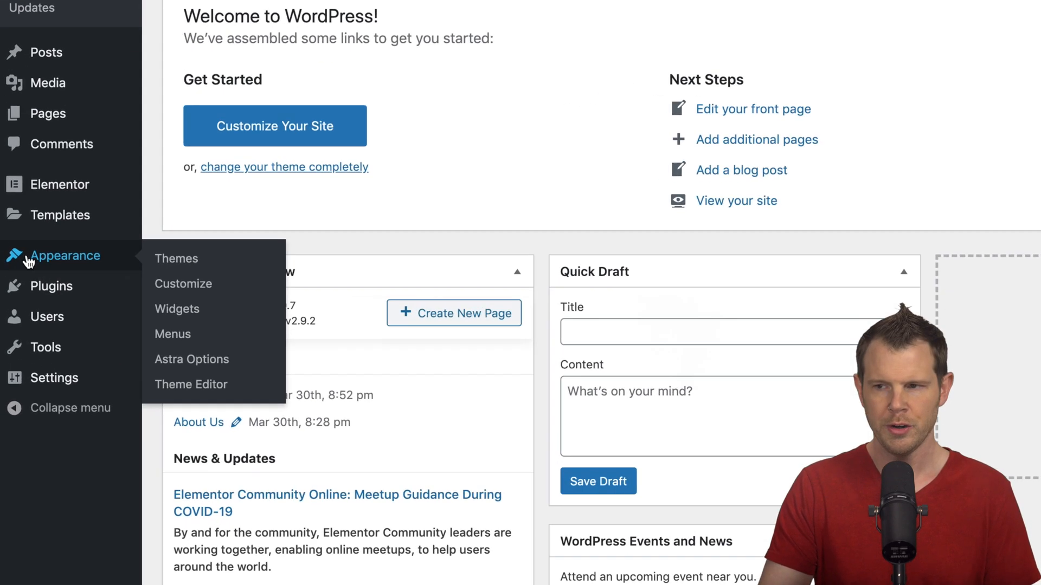
Remove Meta and Archives, retitle Categories 'Browse Posts By Topic', add 3-post 'Latest Posts'.
left_click(177, 309)
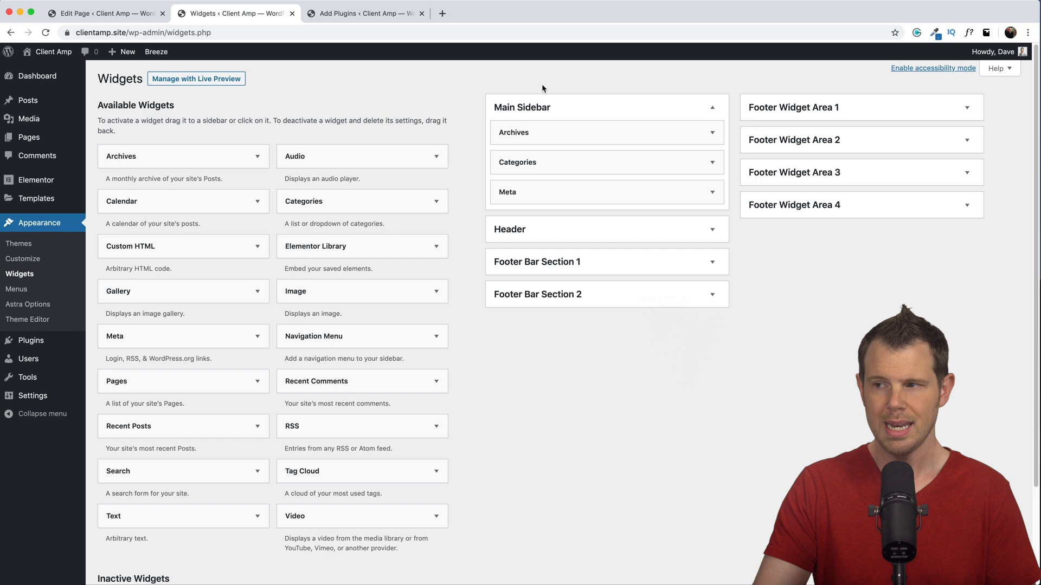
mouse_move(896, 106)
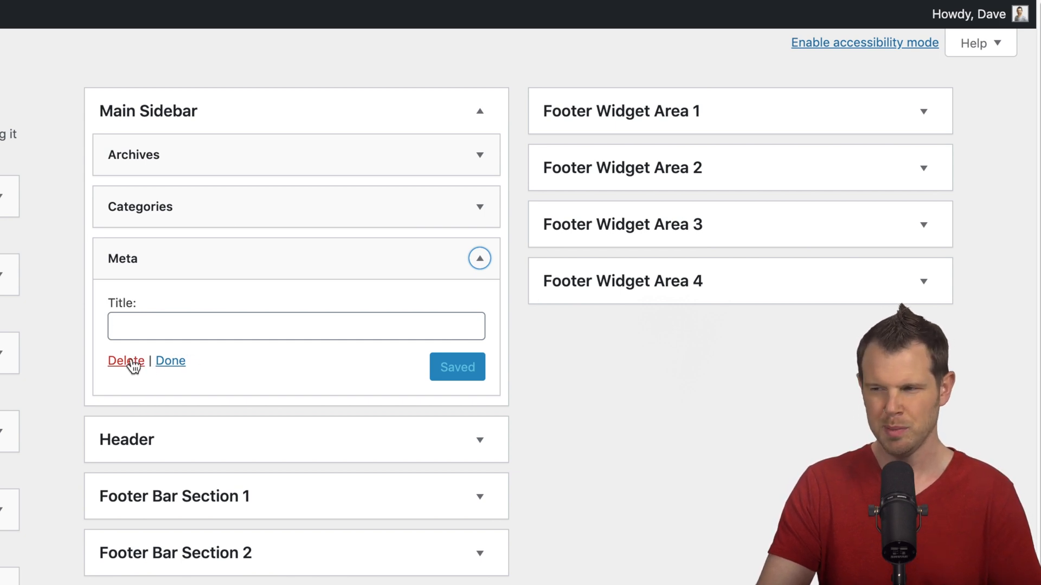
left_click(125, 361)
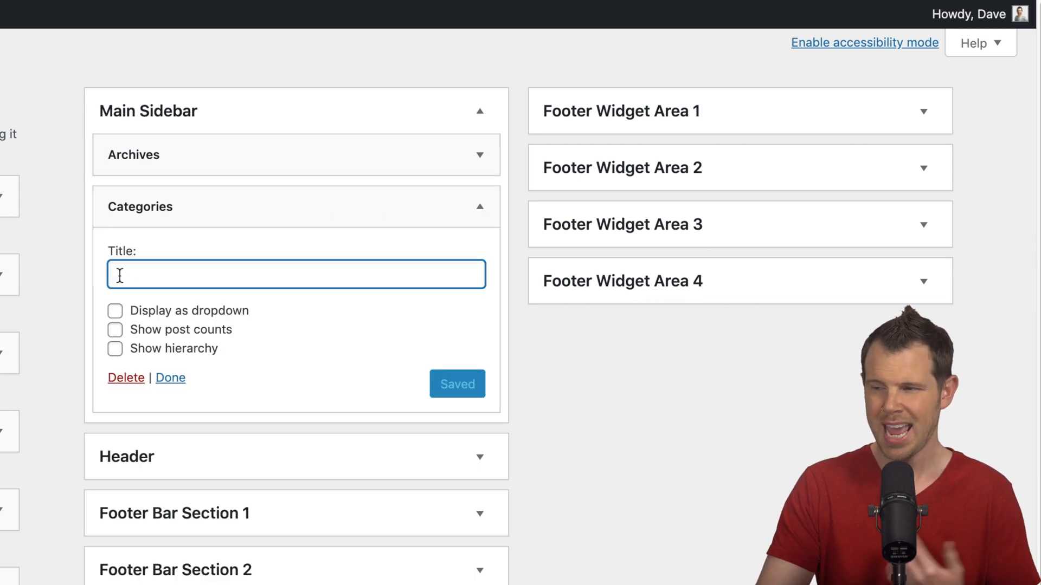
type("Browse Posts By To")
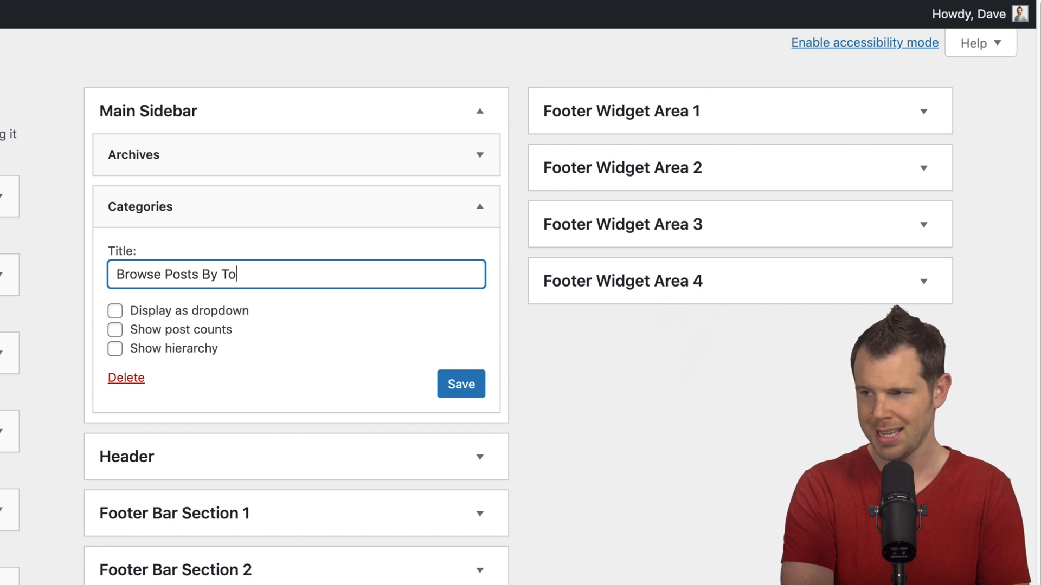
type("pic")
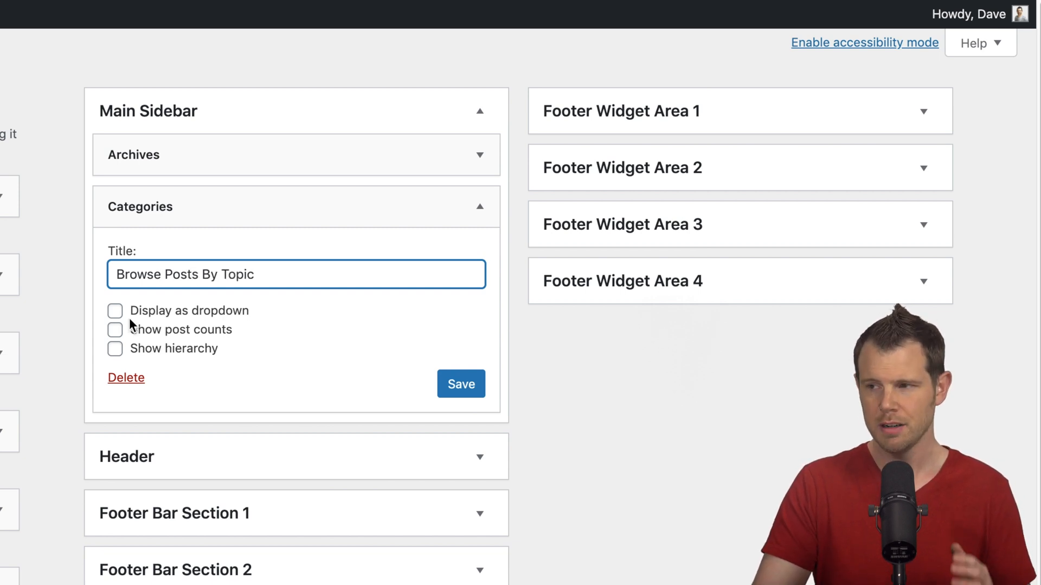
mouse_move(144, 348)
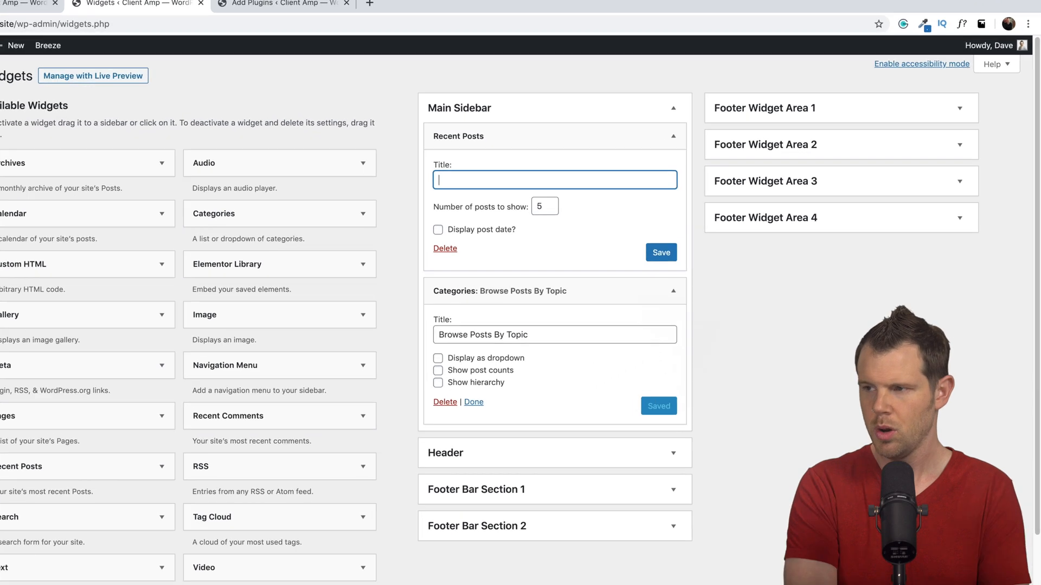
type("Latest Posts")
left_click(545, 207)
type("3")
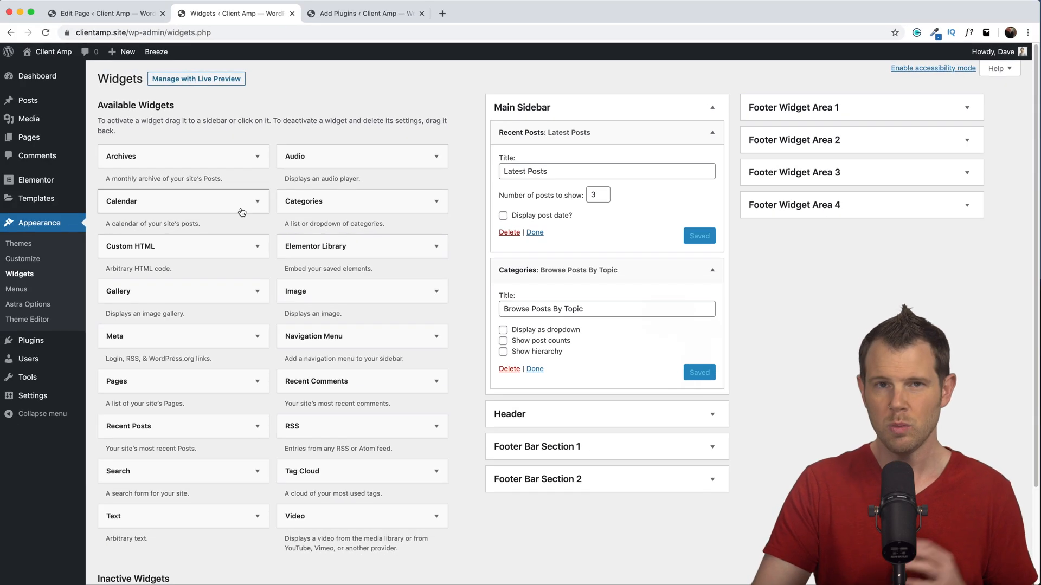
mouse_move(131, 422)
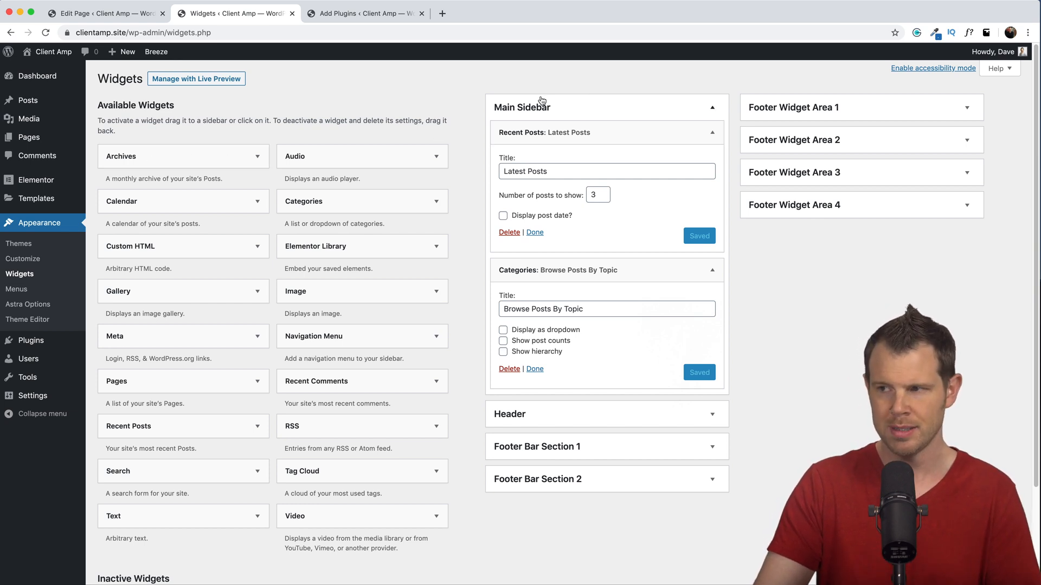
mouse_move(697, 423)
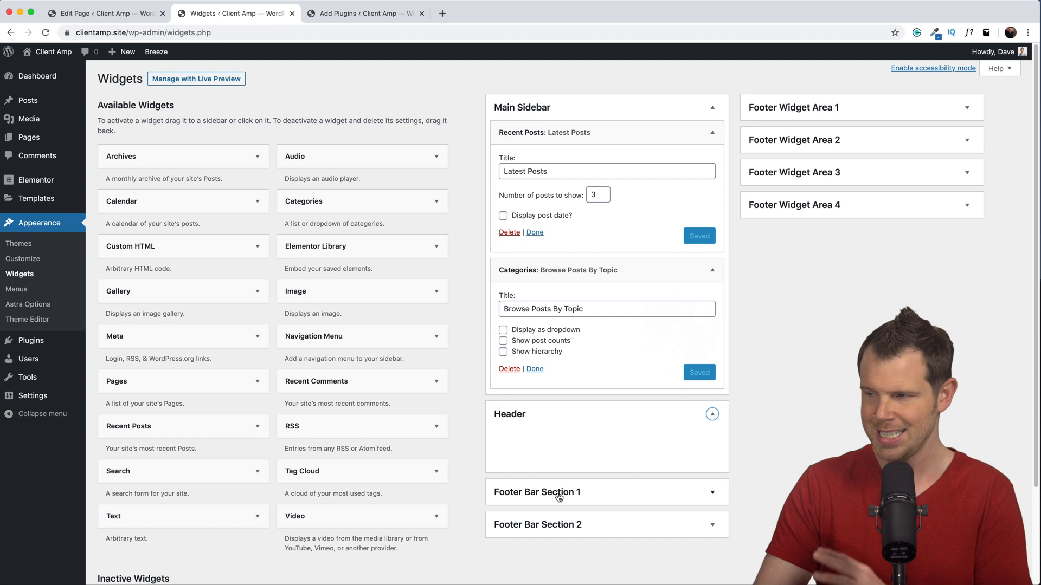
mouse_move(539, 465)
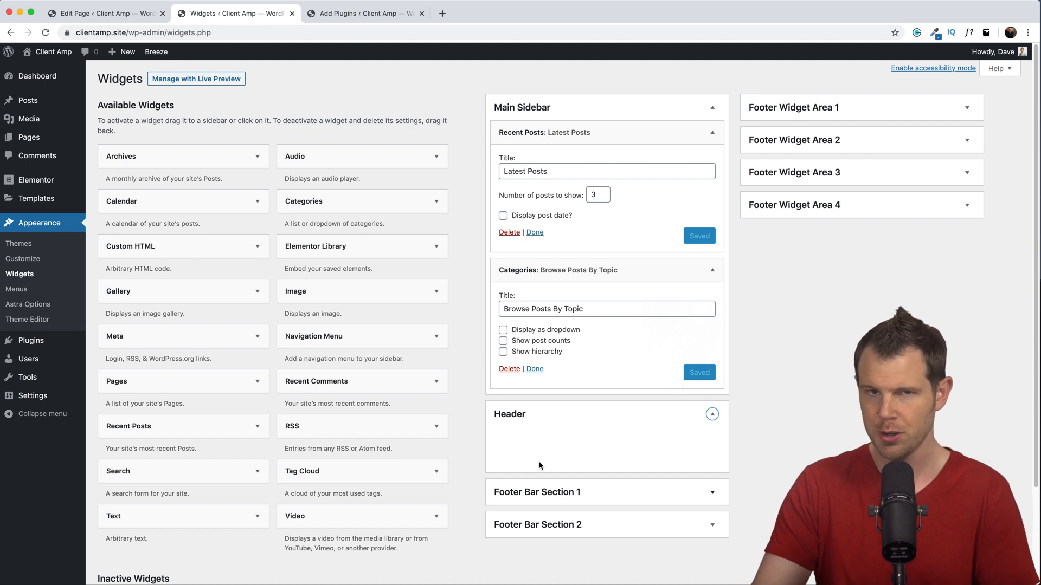
Save a 'Welcome To My Site' Text widget reading 'This is a really cool page...'.
scroll("down", 3)
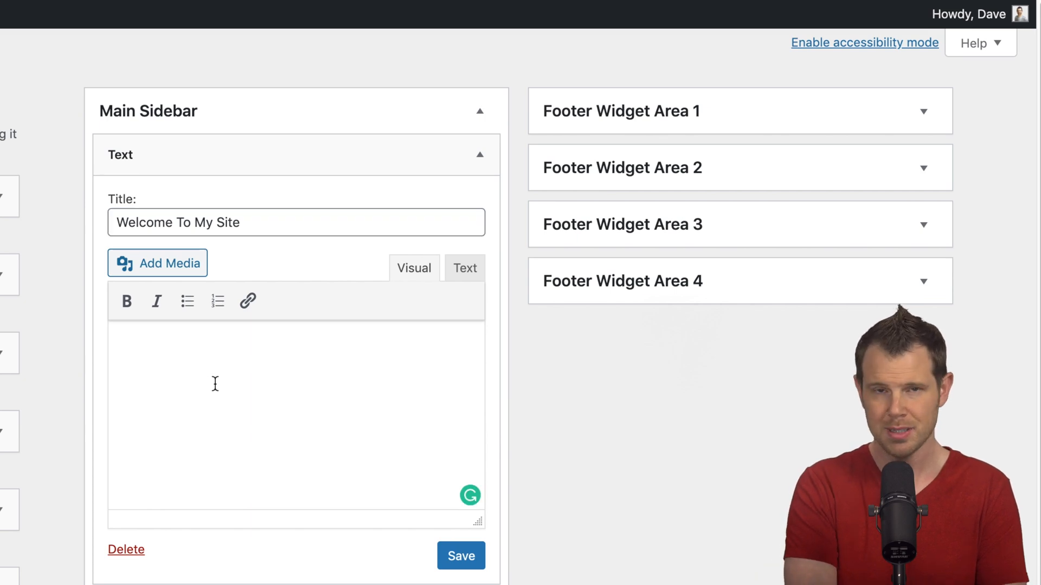
type("This is a really cool page. You're going to be glad you're here.")
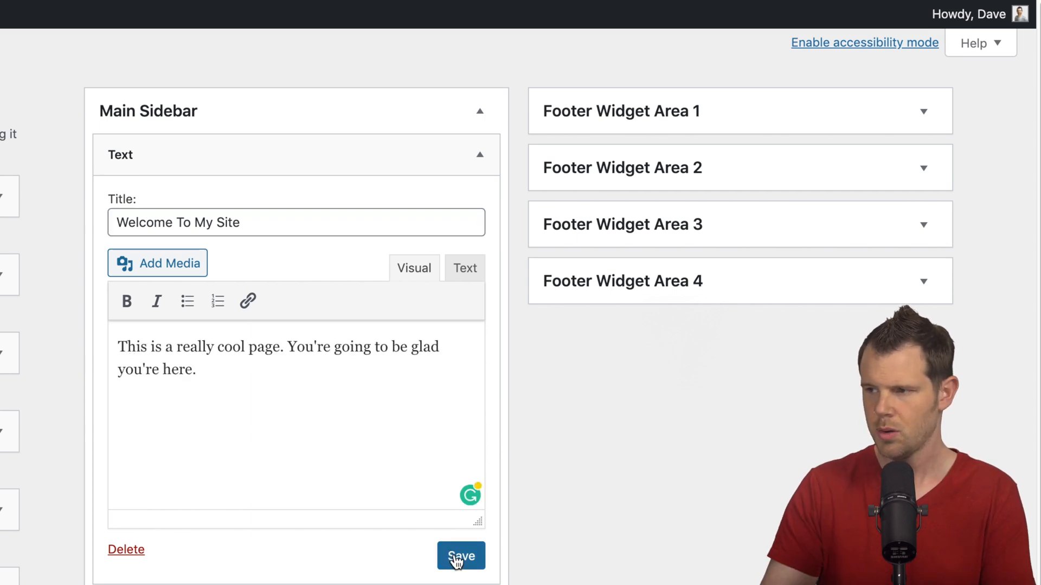
left_click(461, 556)
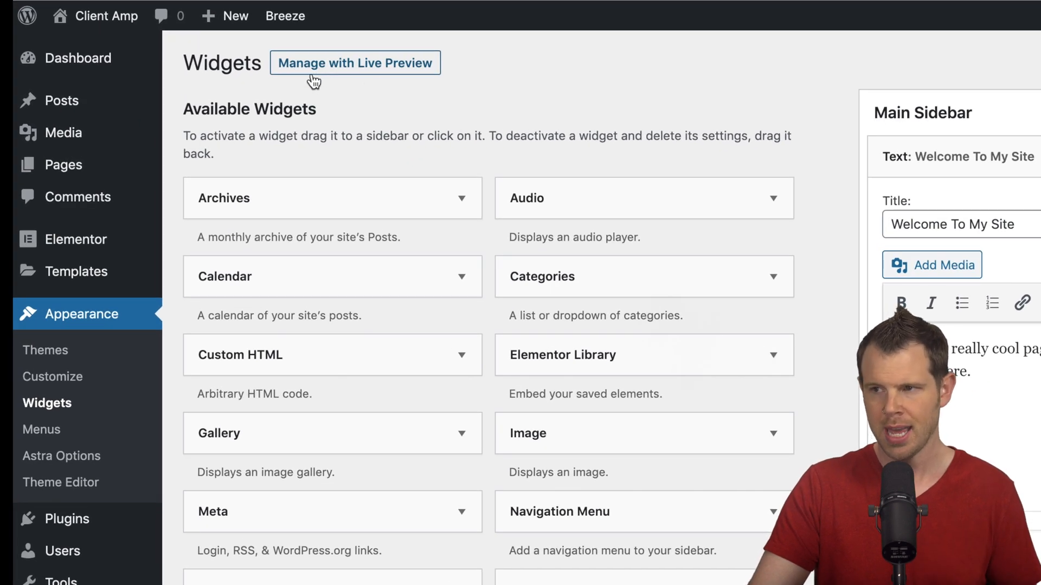
left_click(355, 62)
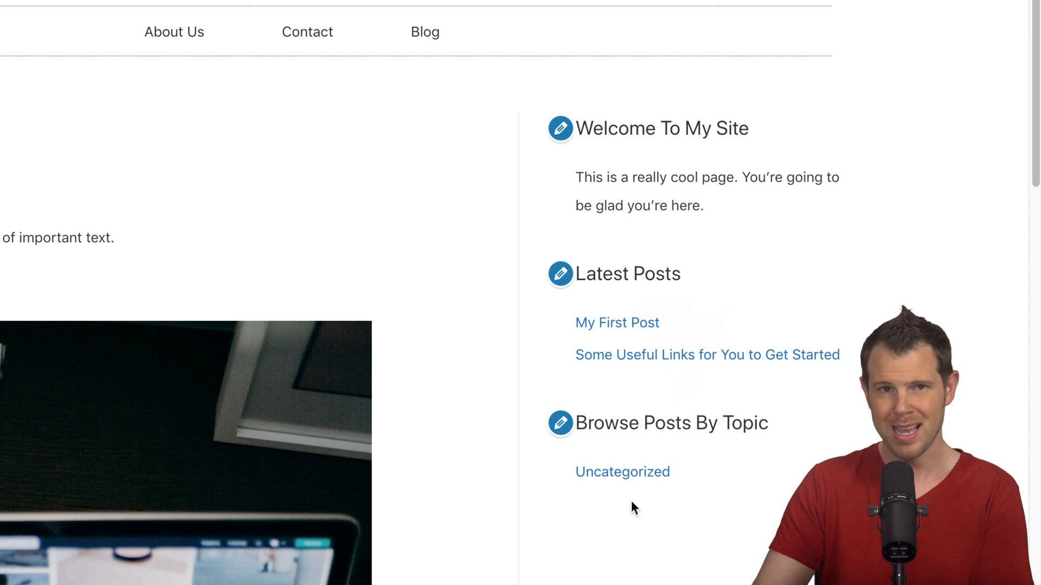
mouse_move(416, 419)
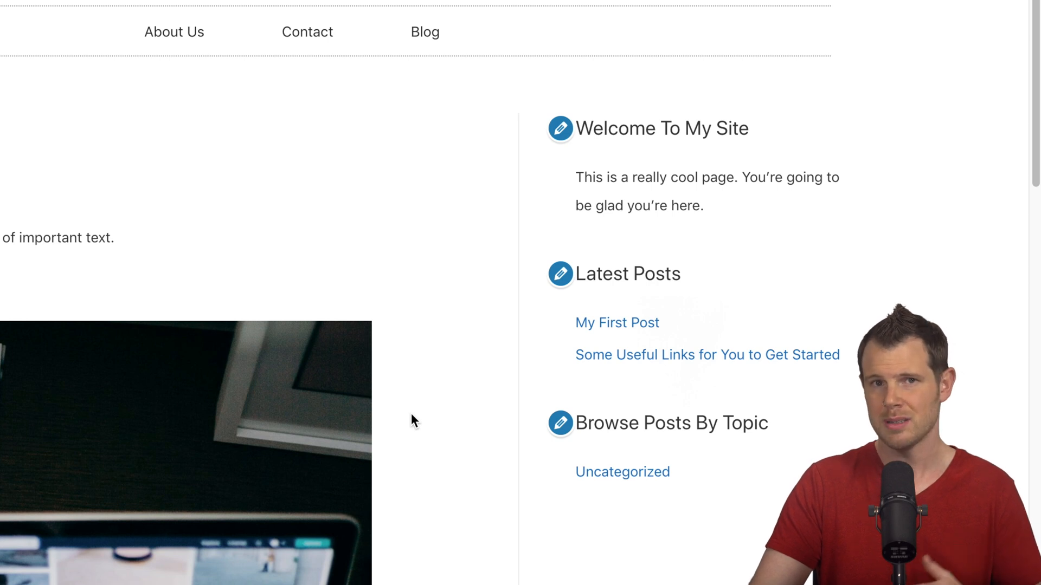
mouse_move(589, 310)
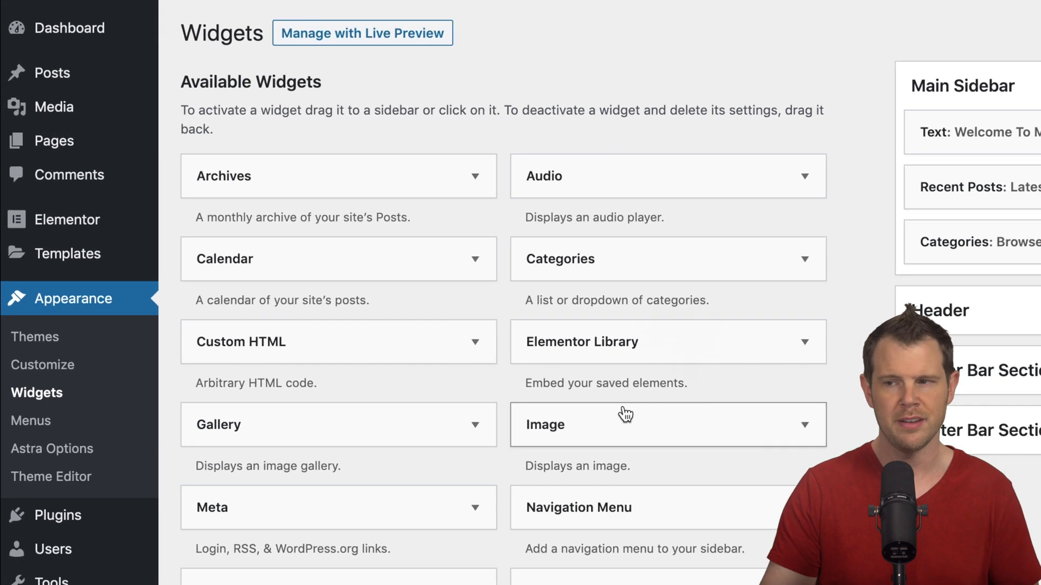
mouse_move(69, 253)
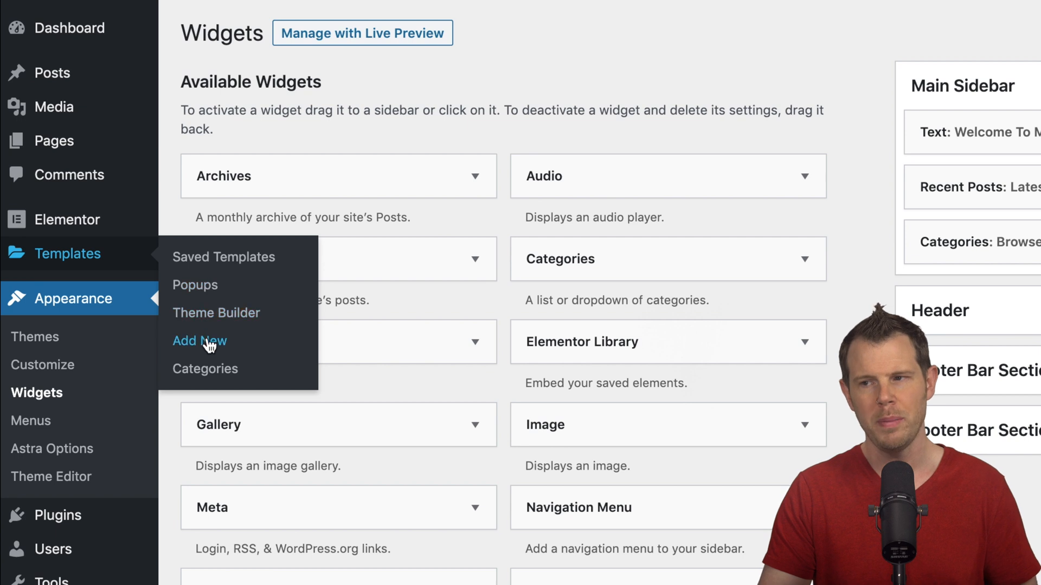
mouse_move(224, 257)
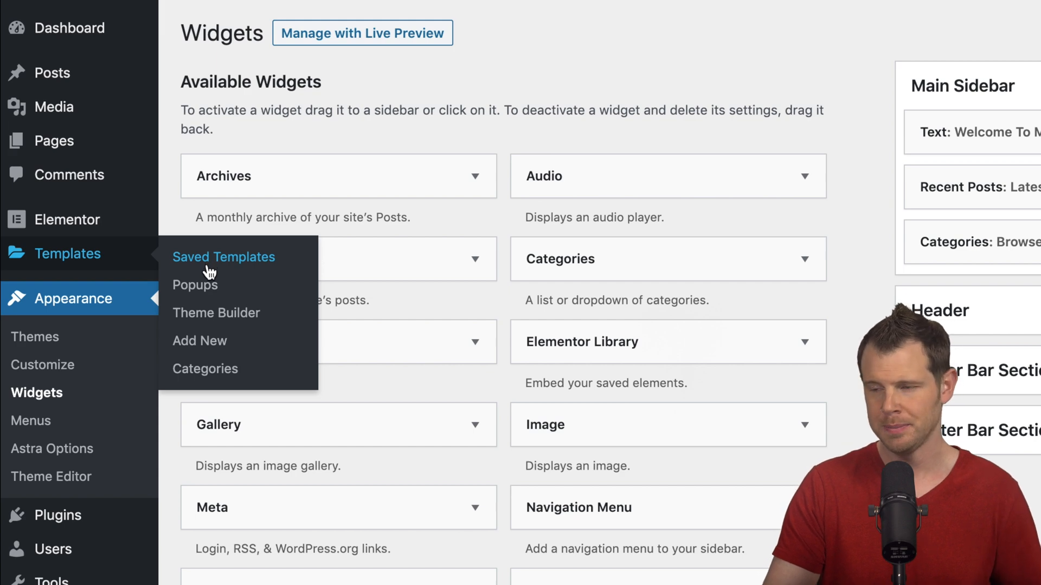
Create a Single template for Posts named Single Blog Post in Theme Builder.
left_click(223, 257)
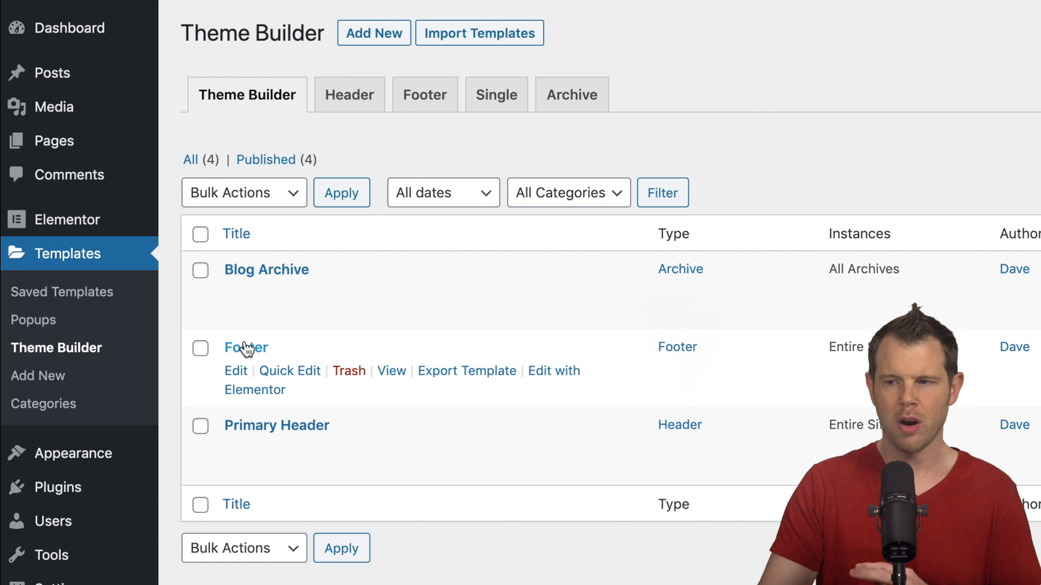
mouse_move(266, 269)
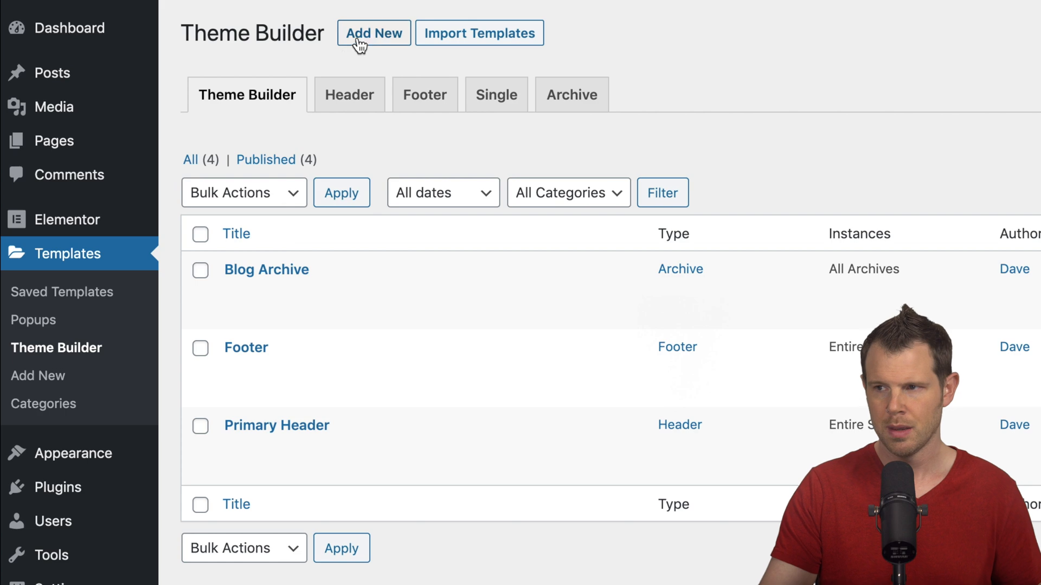
left_click(372, 33)
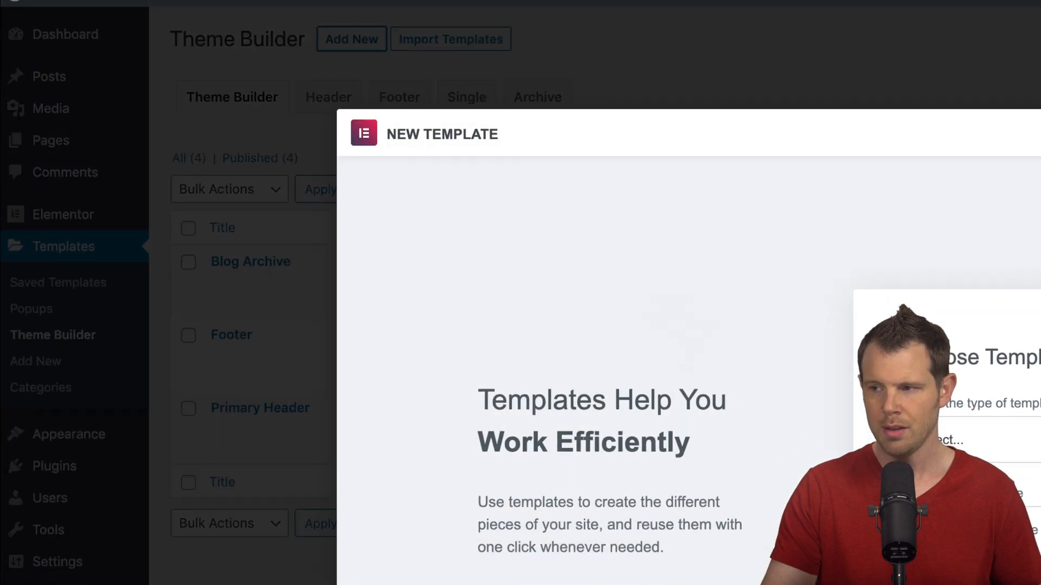
left_click(626, 310)
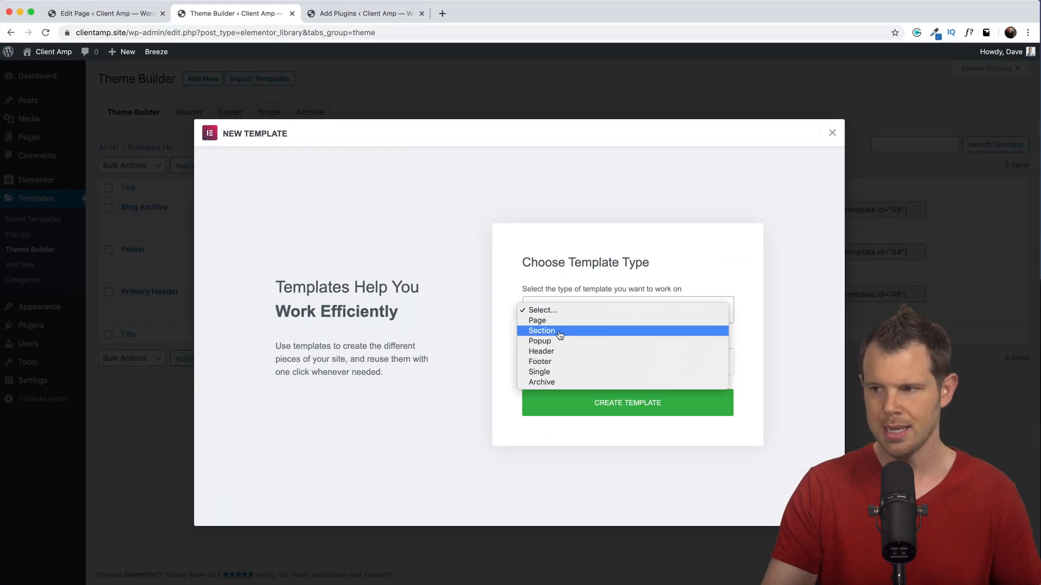
left_click(538, 372)
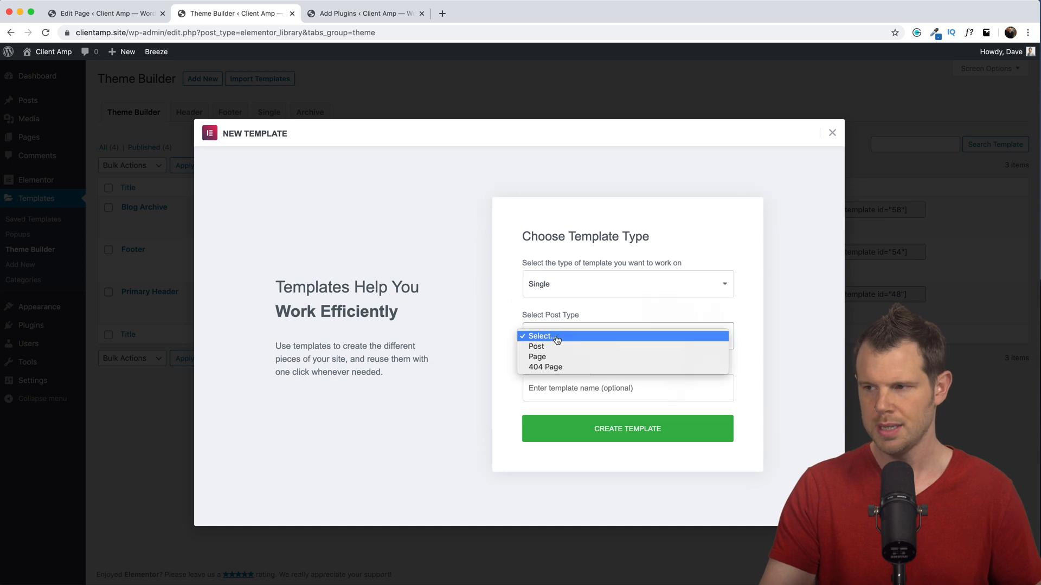
mouse_move(564, 346)
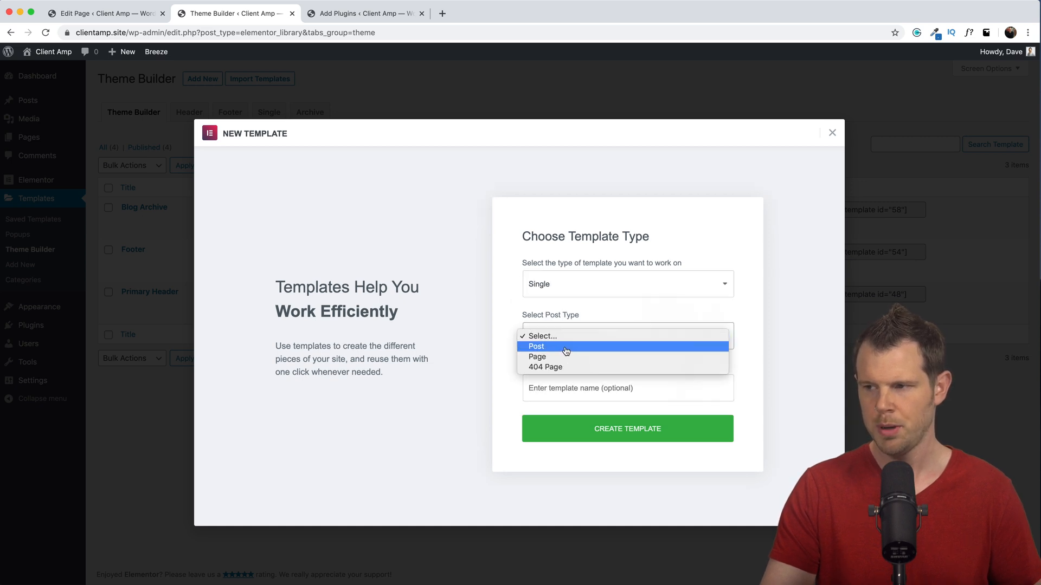
left_click(536, 346)
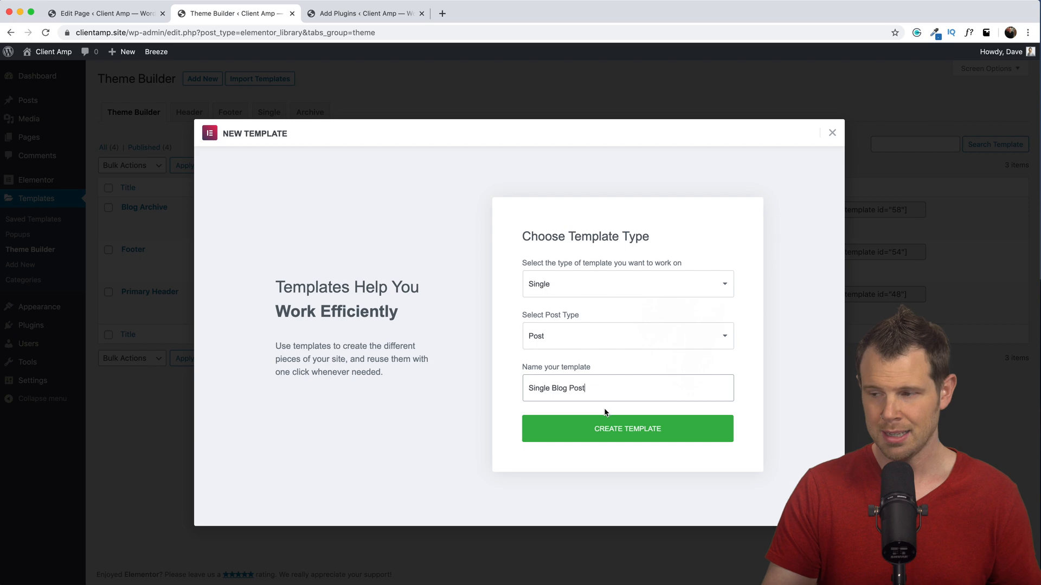
left_click(626, 428)
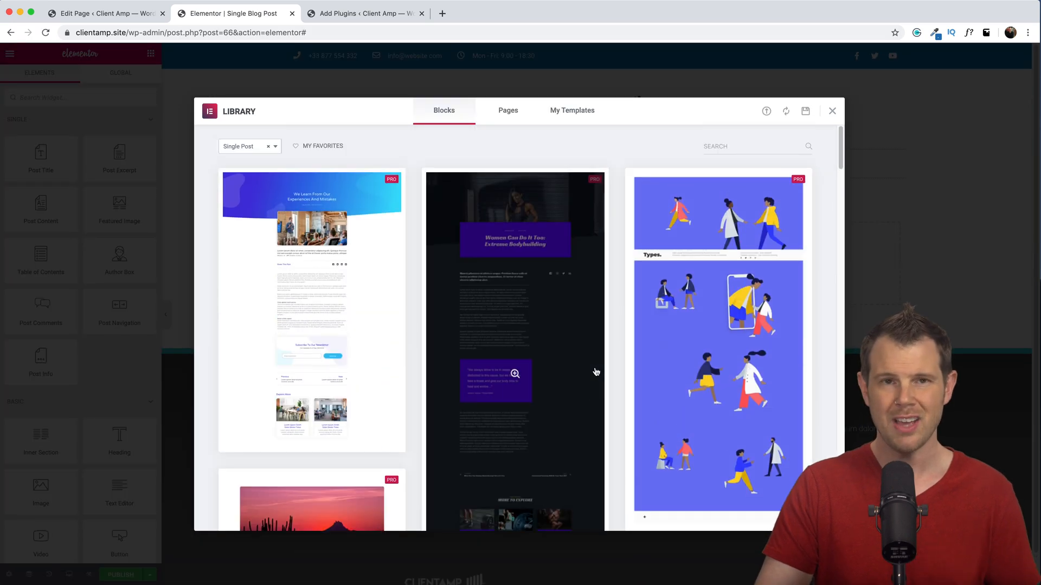
Insert a premade Single Post block from the Library, importing its document settings.
scroll("down", 3)
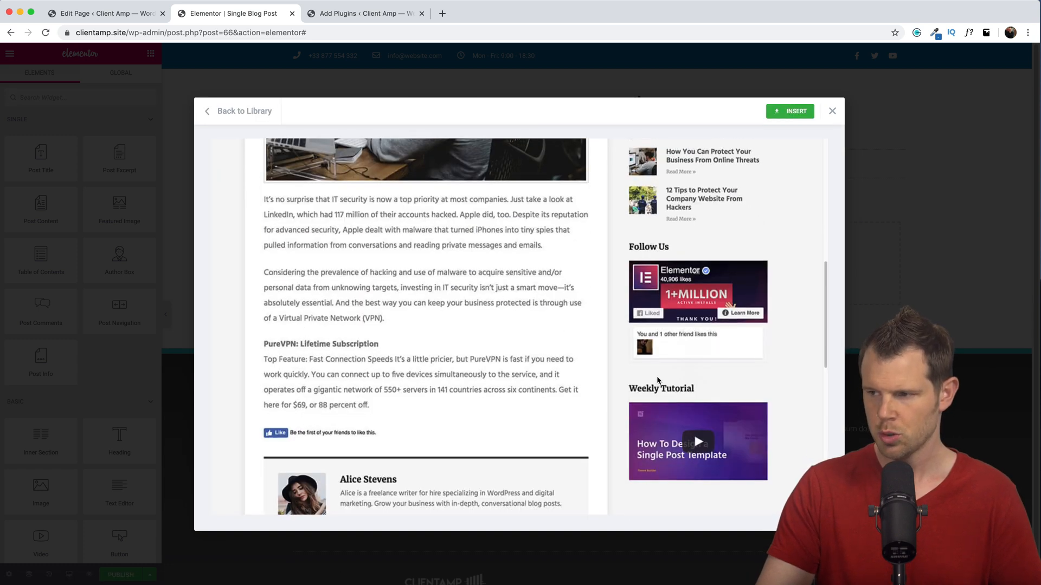
scroll("down", 3)
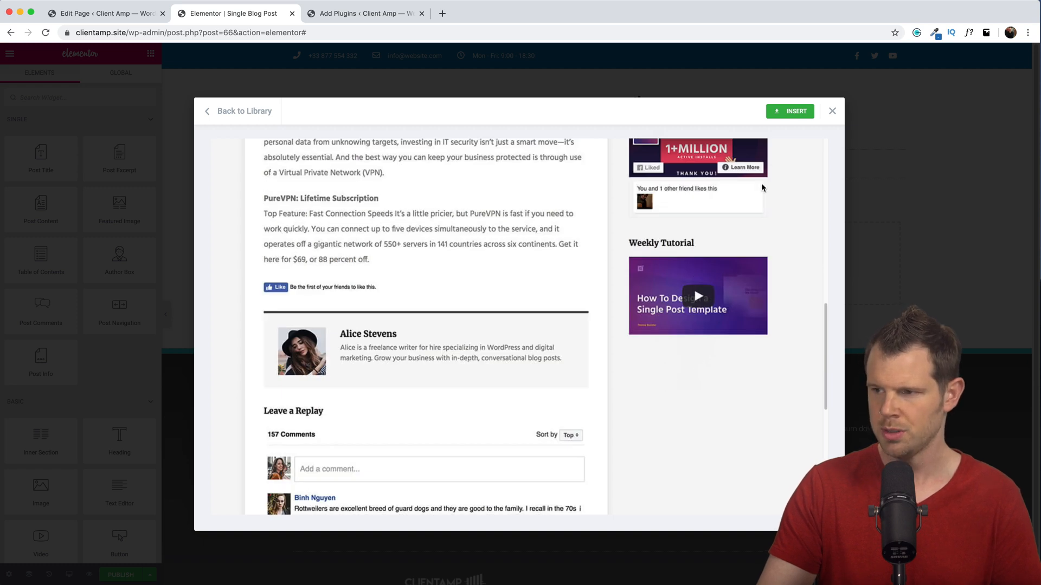
left_click(789, 110)
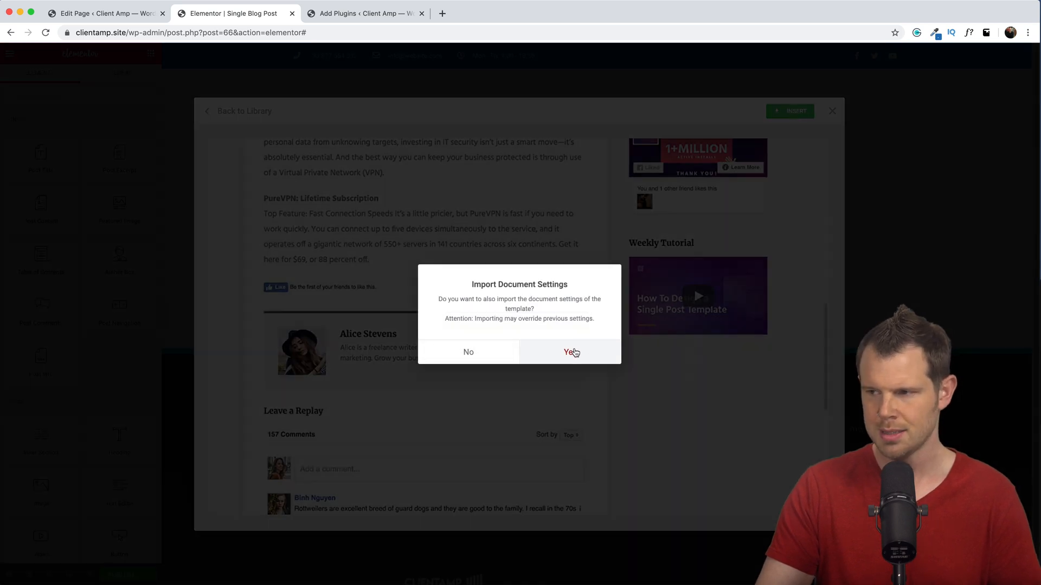
left_click(571, 352)
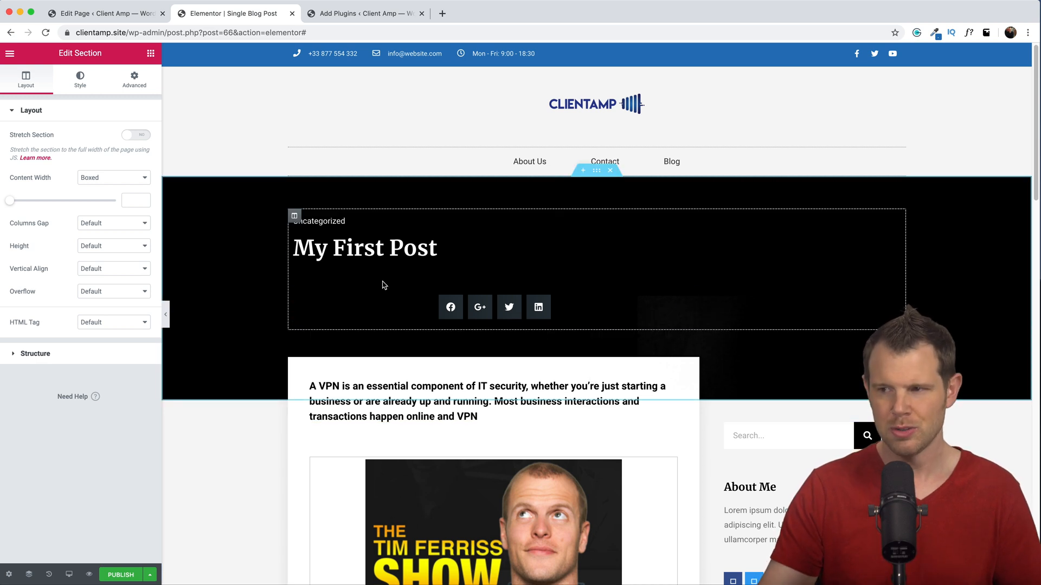
left_click(364, 247)
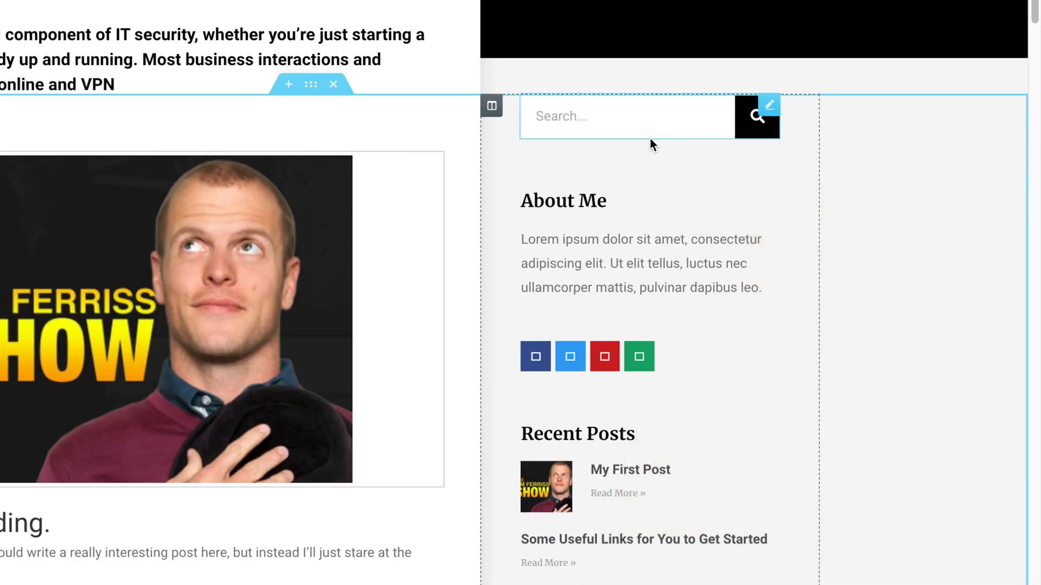
mouse_move(615, 123)
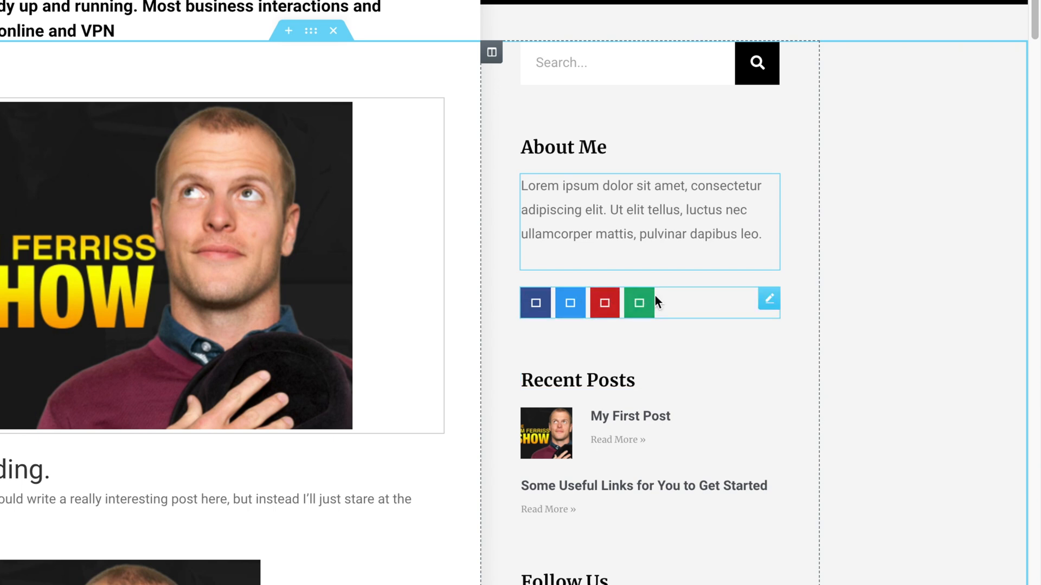
scroll("down", 3)
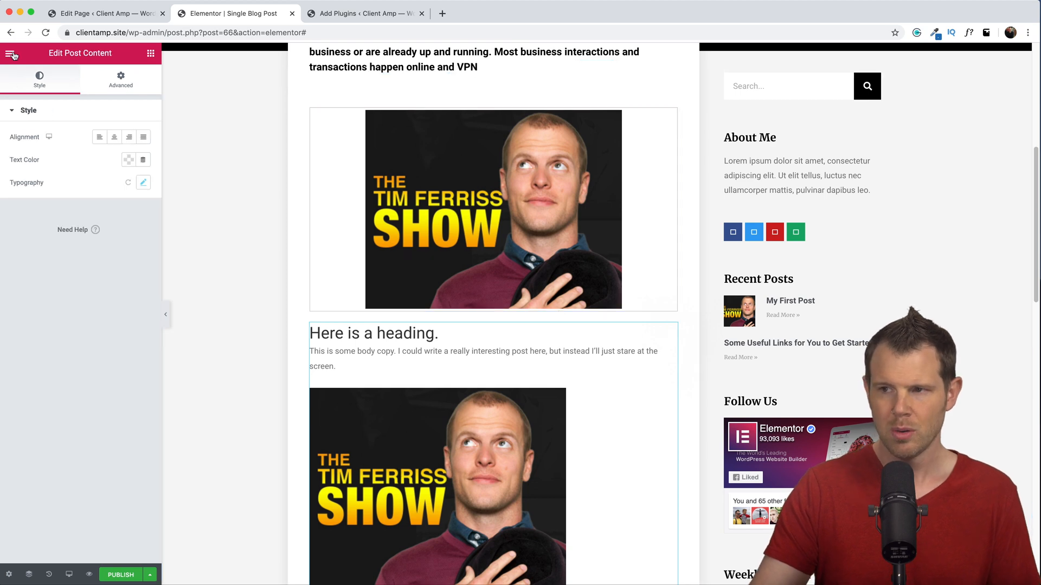
Check the author box and newsletter form widgets, then publish the template.
left_click(493, 209)
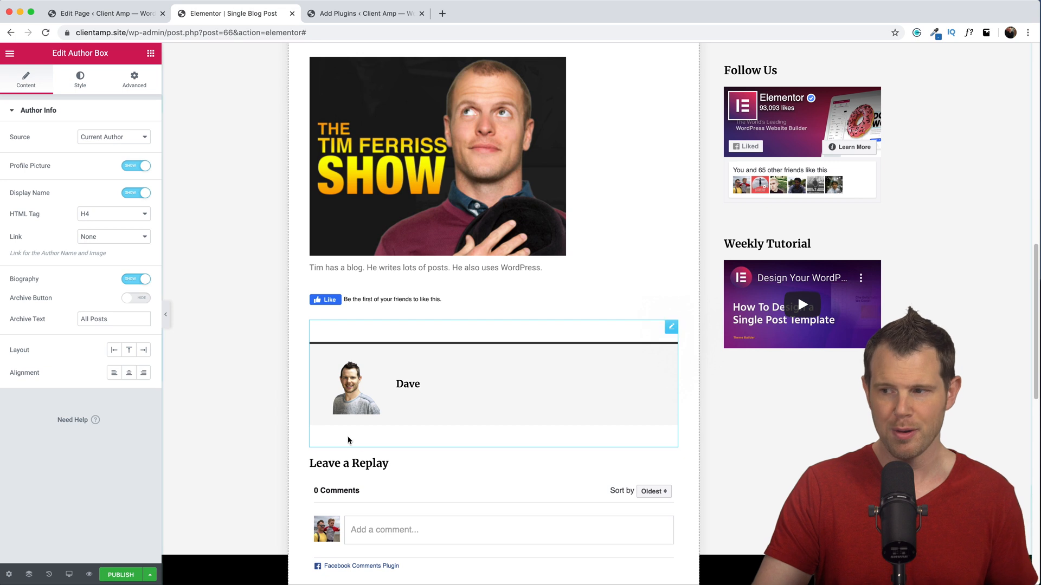
scroll("down", 3)
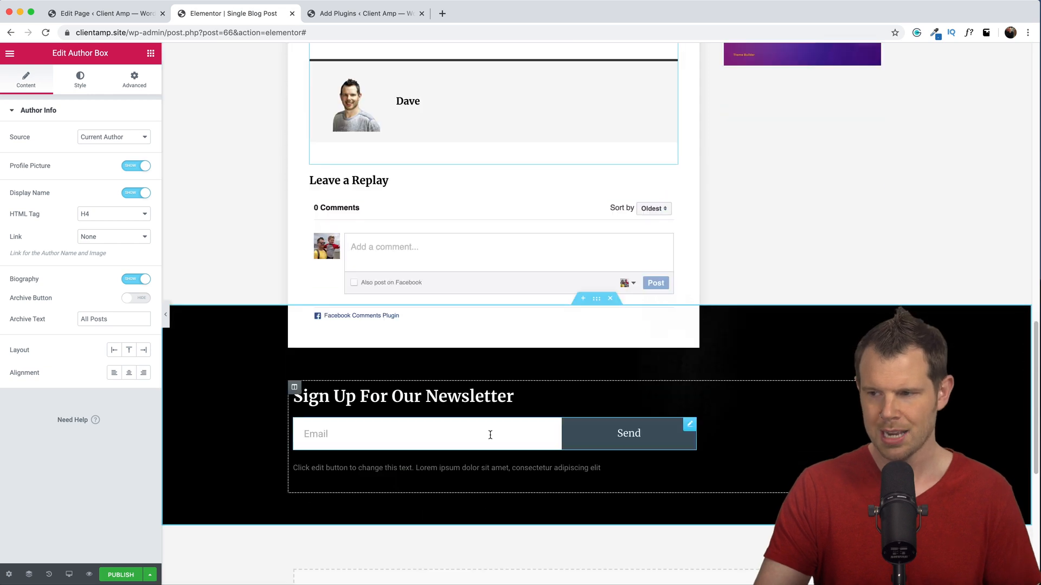
left_click(425, 434)
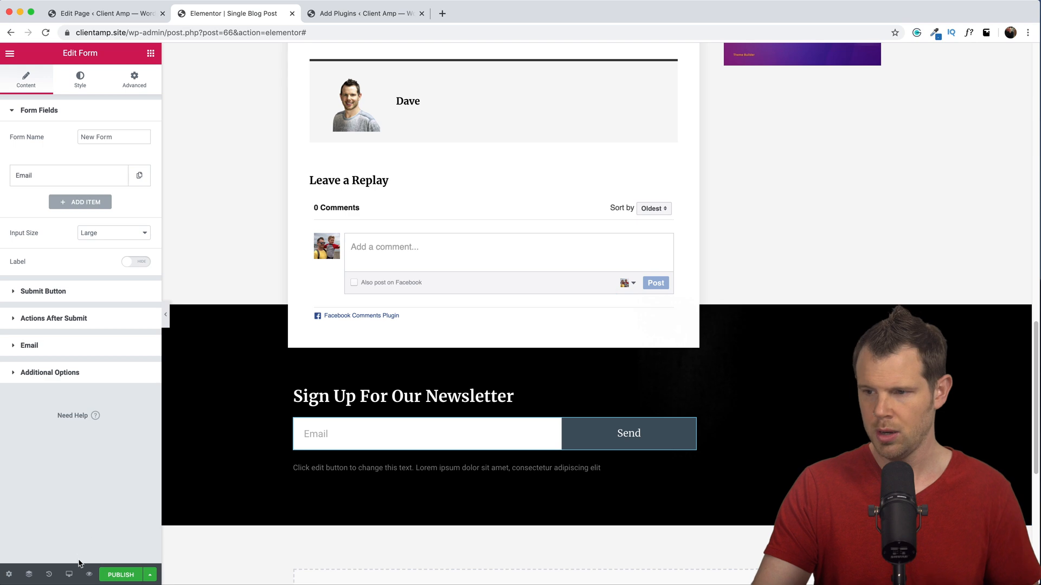
left_click(120, 575)
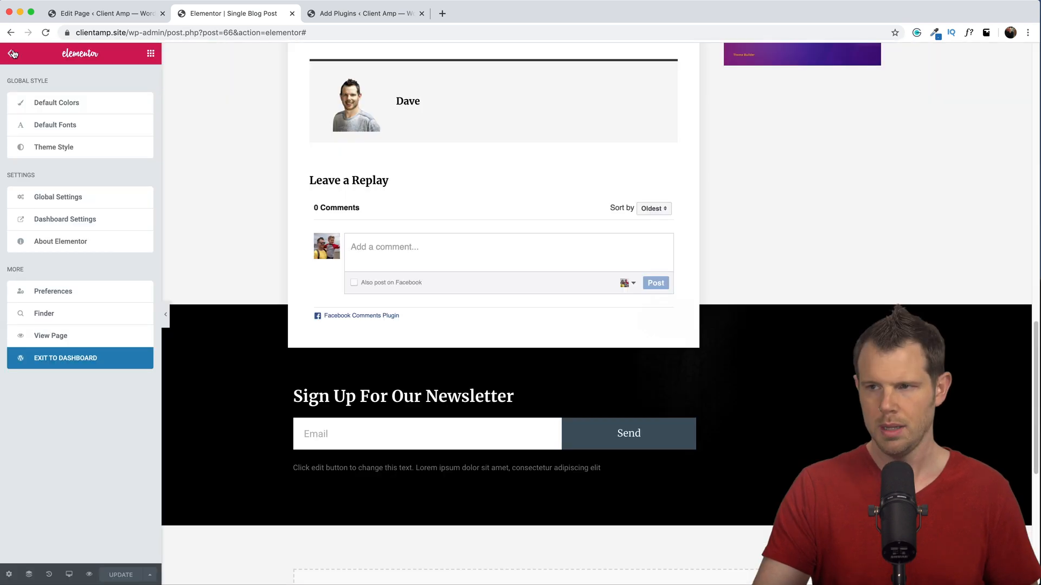
View the live site, go to Blog, and open the Some Useful Links post.
left_click(51, 335)
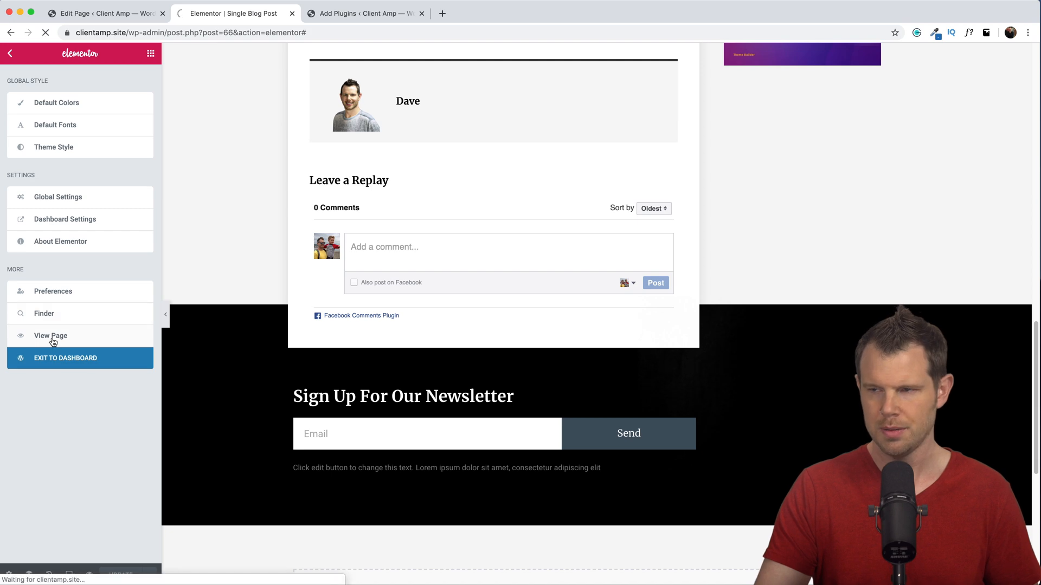
left_click(51, 335)
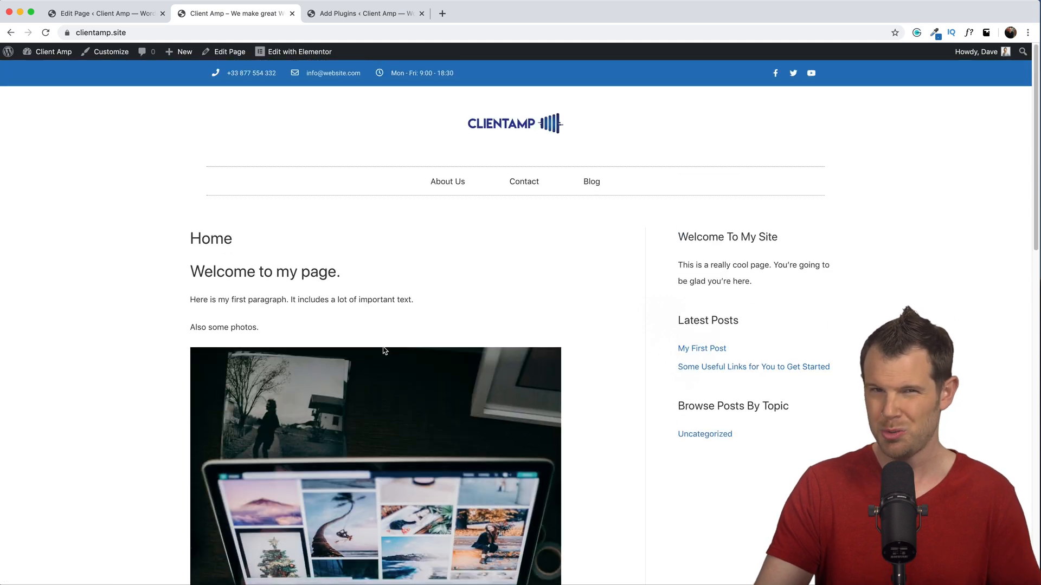
mouse_move(591, 181)
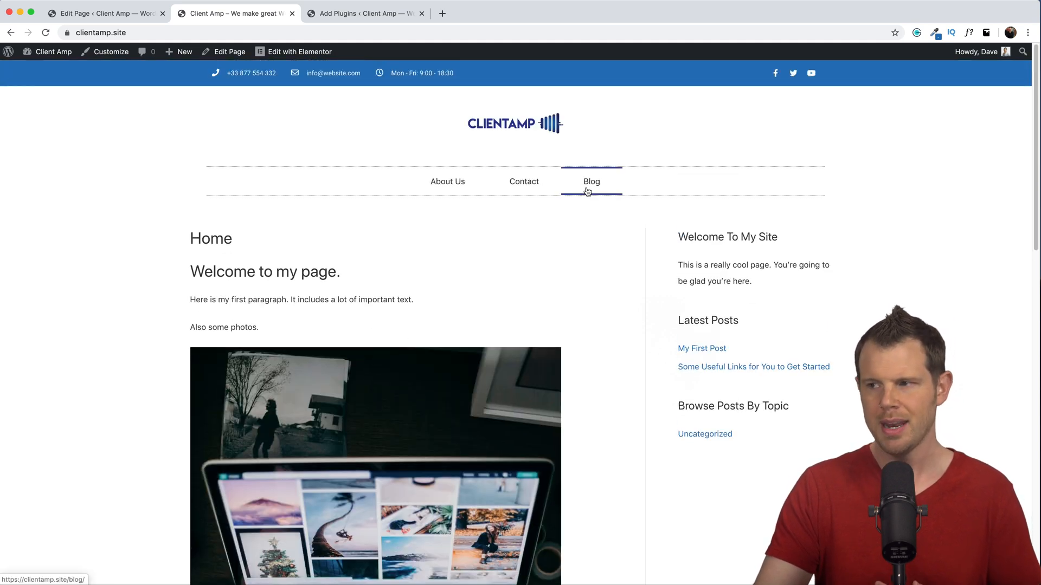
left_click(590, 181)
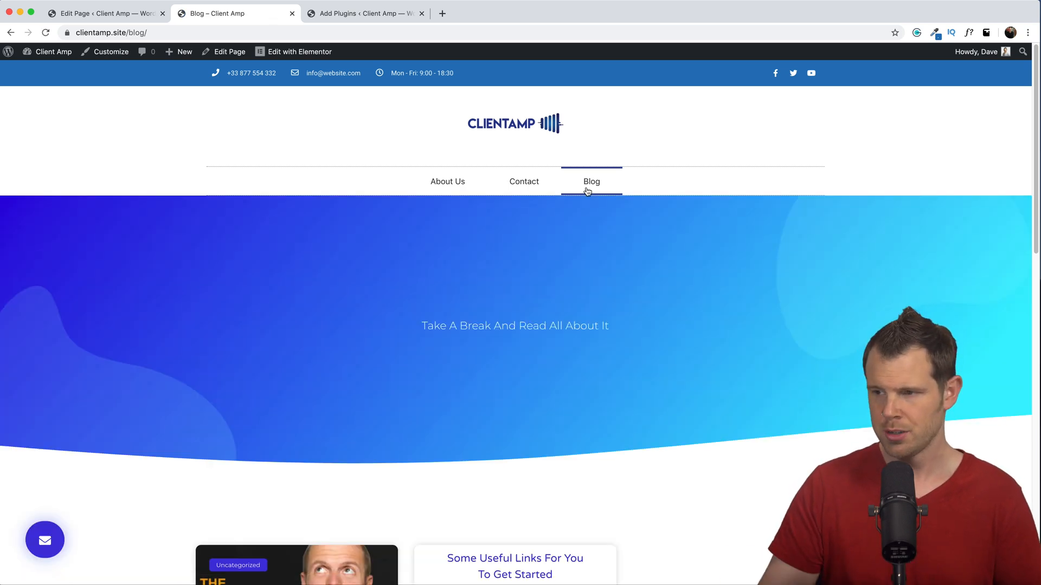
scroll("down", 3)
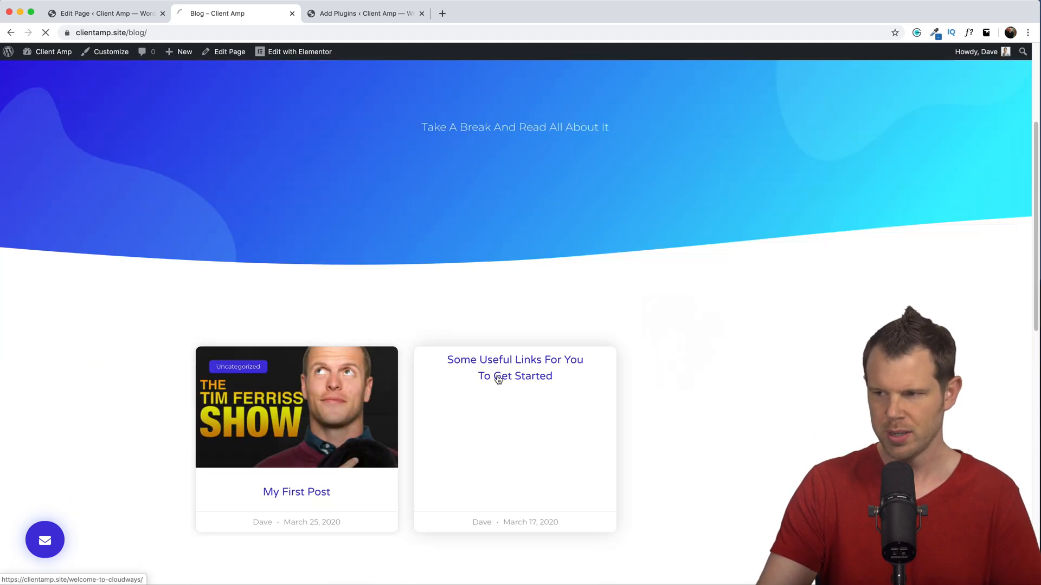
left_click(514, 367)
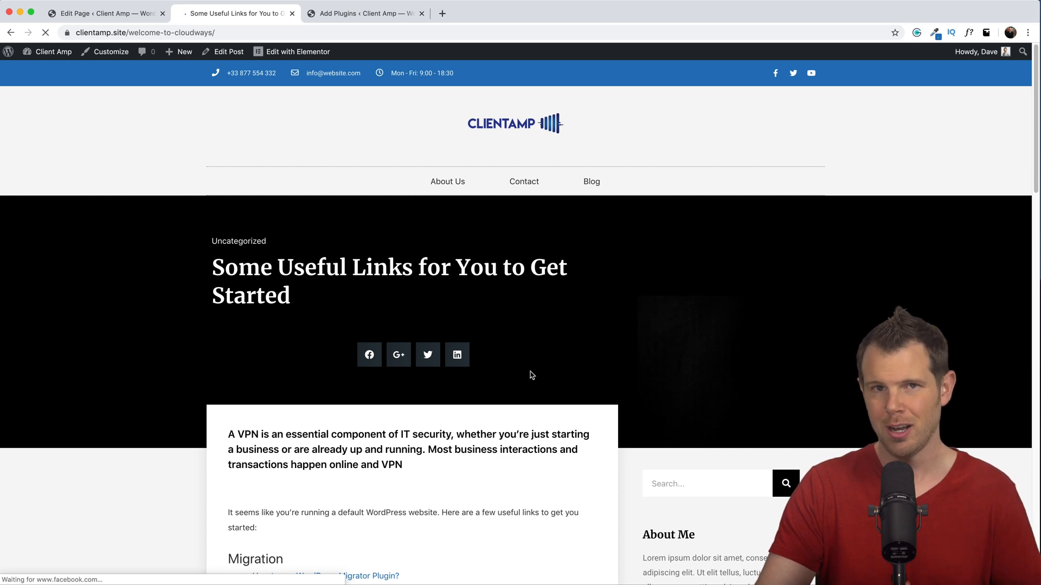
scroll("down", 3)
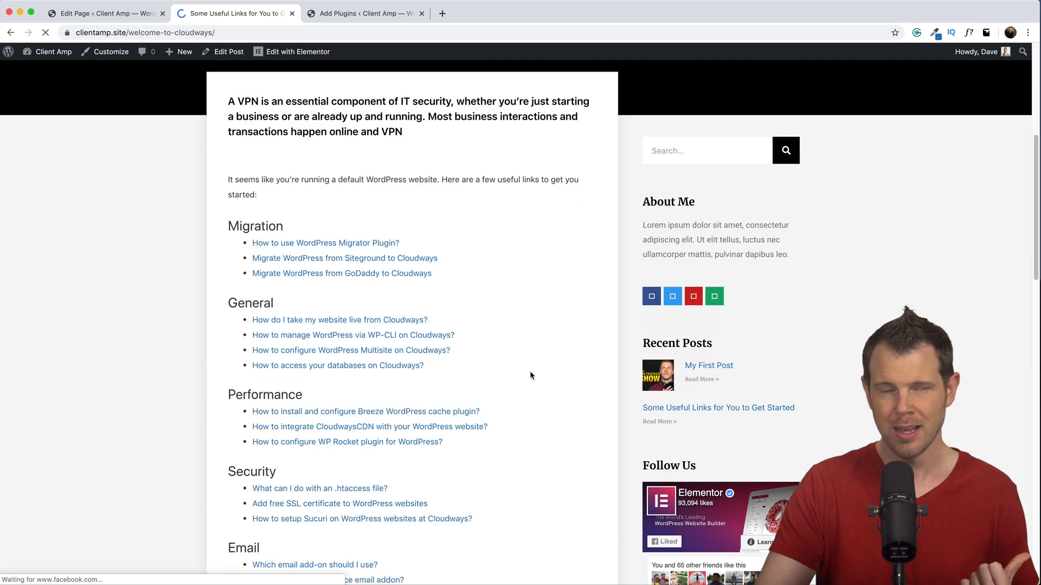